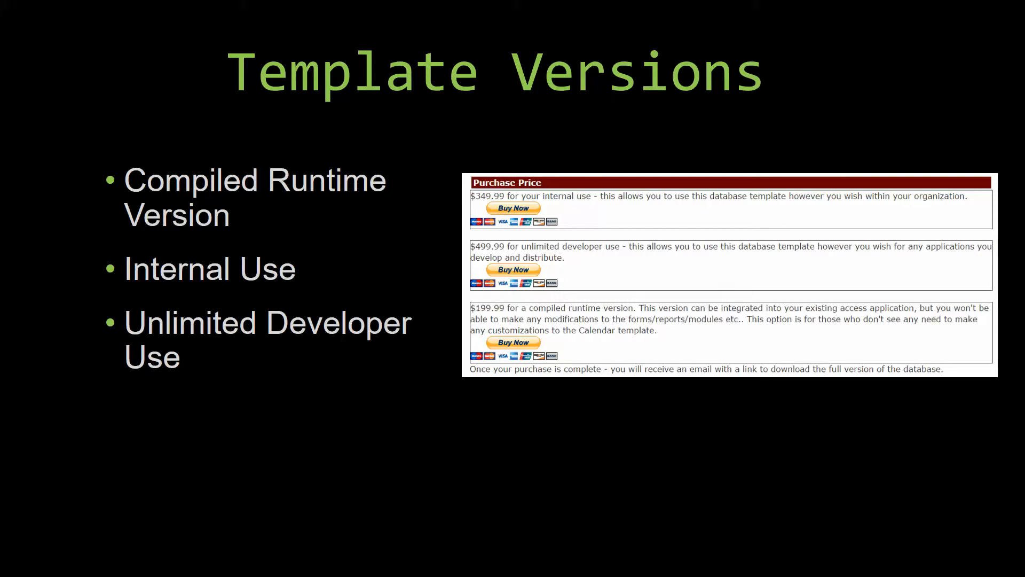
# End the slide show at the Unzipping Demos slide and return to Normal view.
pyautogui.press('Escape')
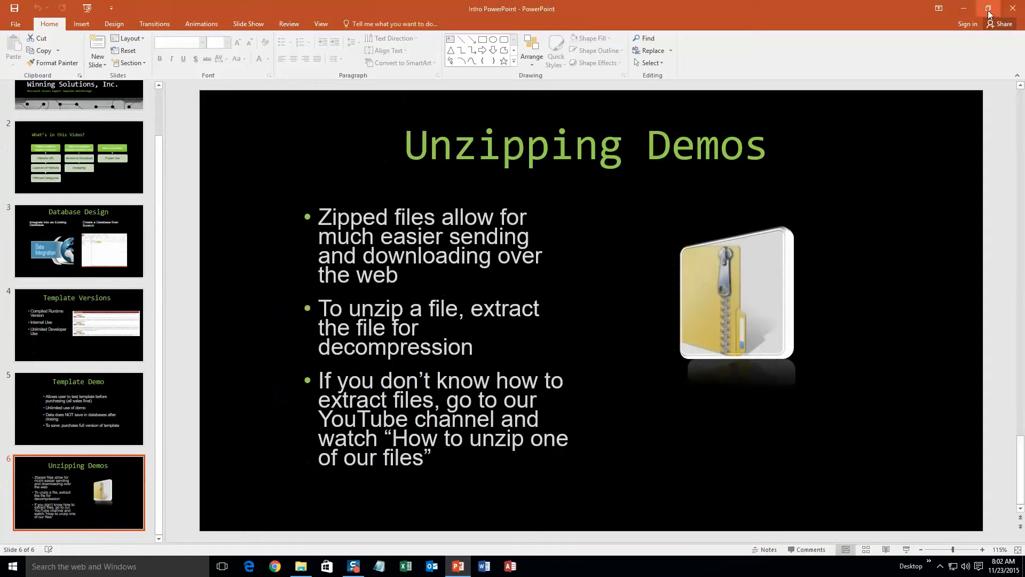
# Close PowerPoint and the Downloads window, then go to microsoftaccessexpert.com in Chrome.
pyautogui.click(963, 8)
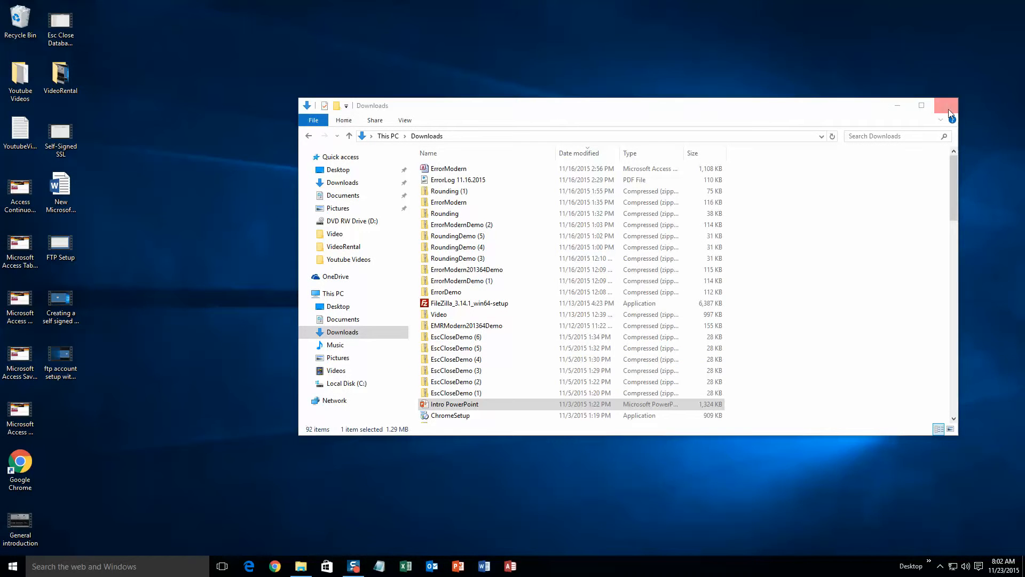
pyautogui.click(946, 105)
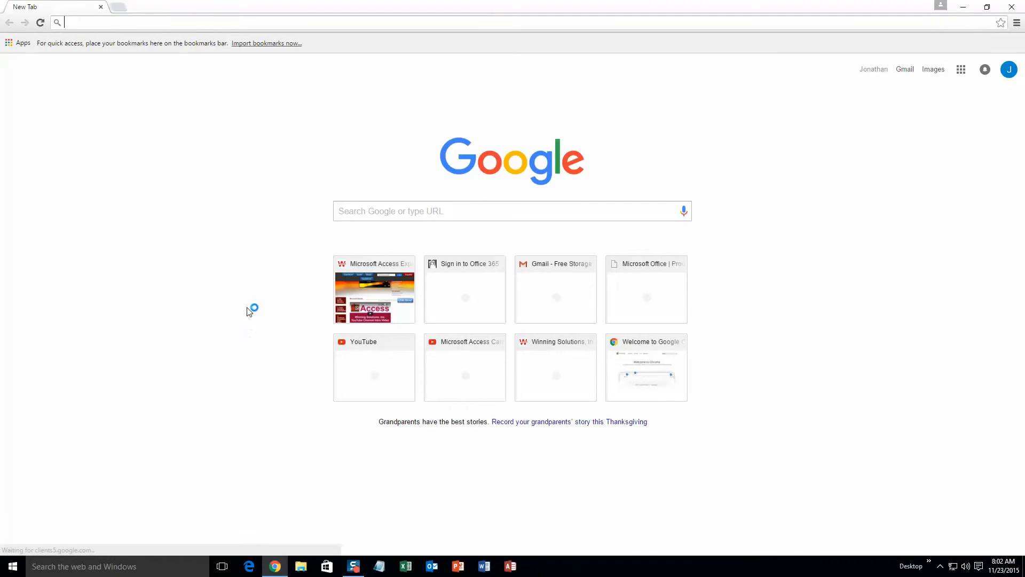
pyautogui.write('microsoftaccessexpert.com/default.aspx')
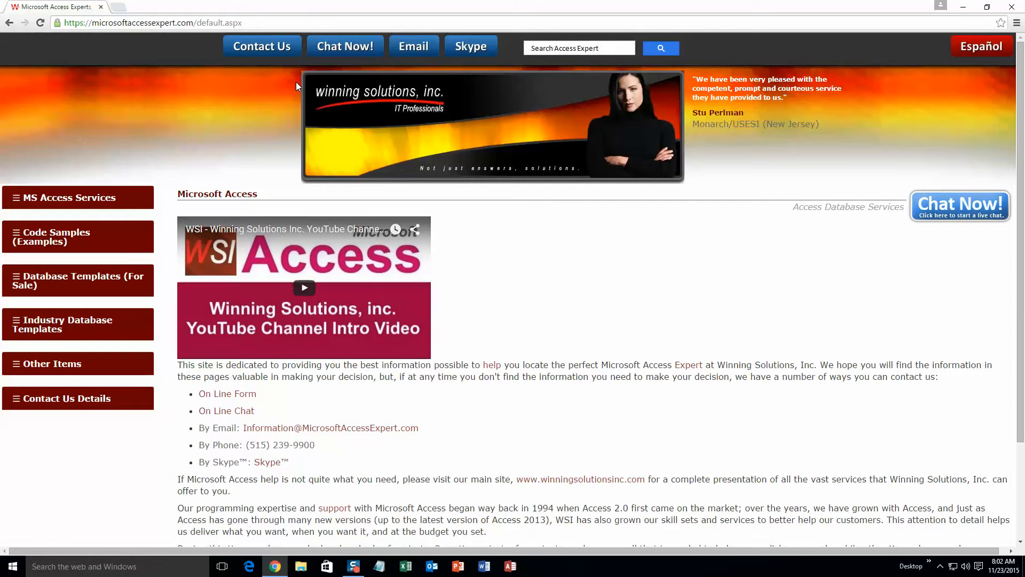
pyautogui.moveTo(389, 119)
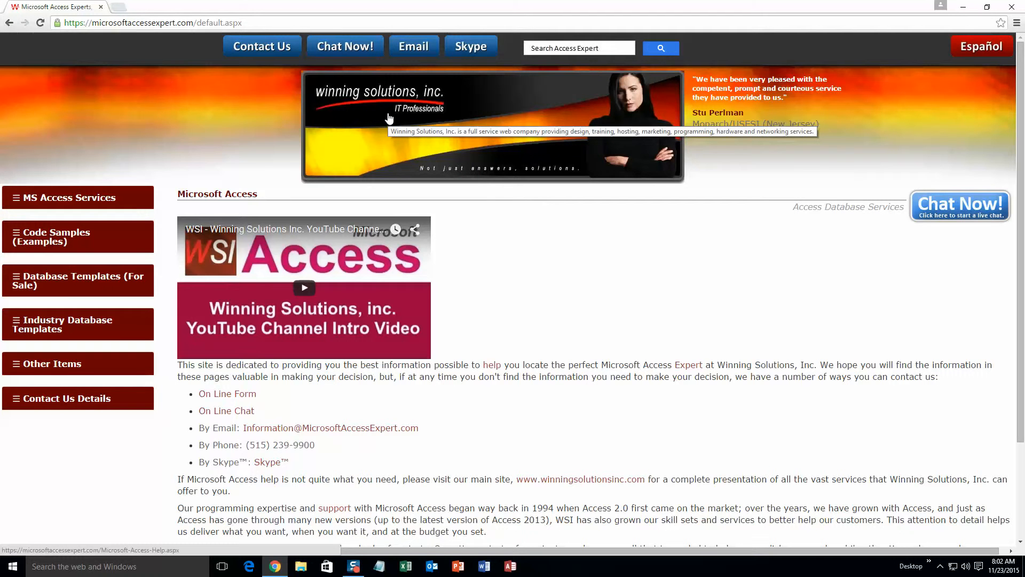
pyautogui.moveTo(385, 126)
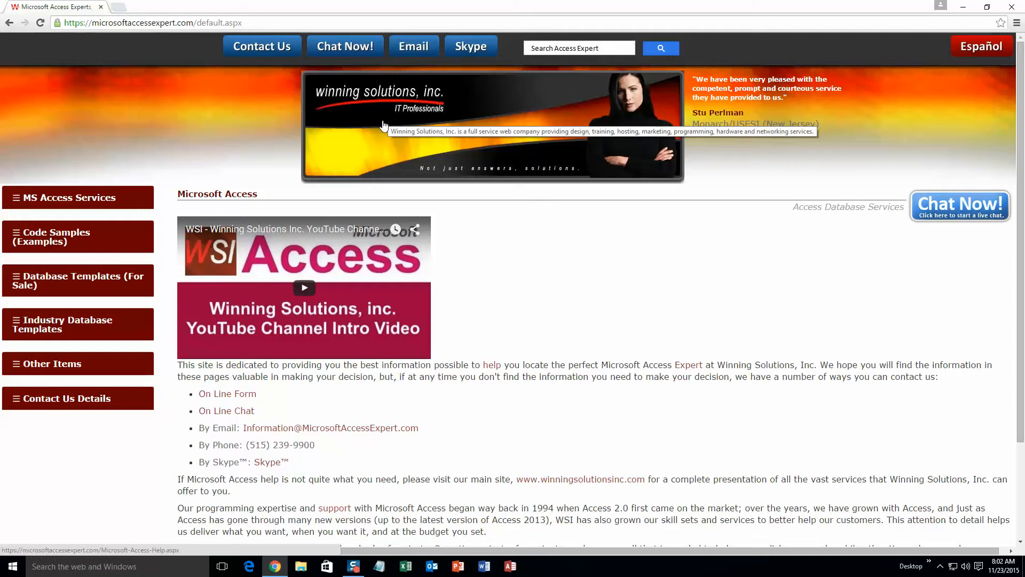
pyautogui.moveTo(94, 148)
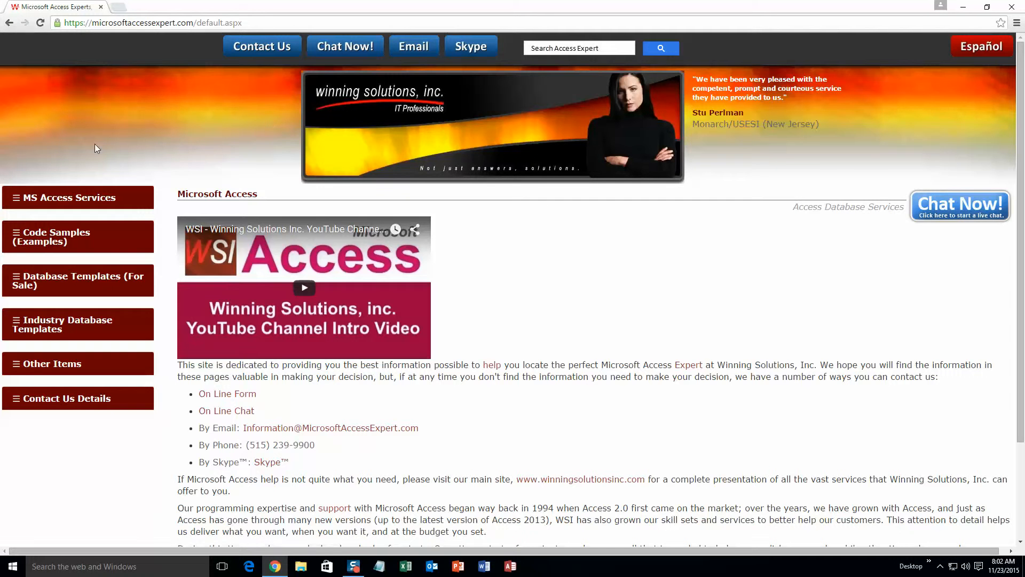
# Expand Database Templates (For Sale) and show the full Database Templates list.
pyautogui.click(77, 280)
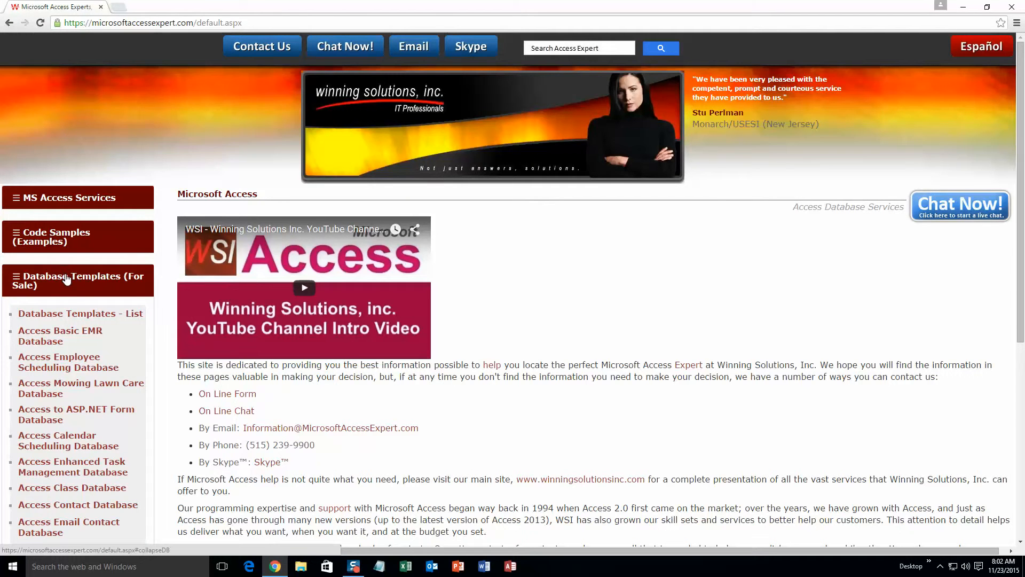
pyautogui.moveTo(81, 313)
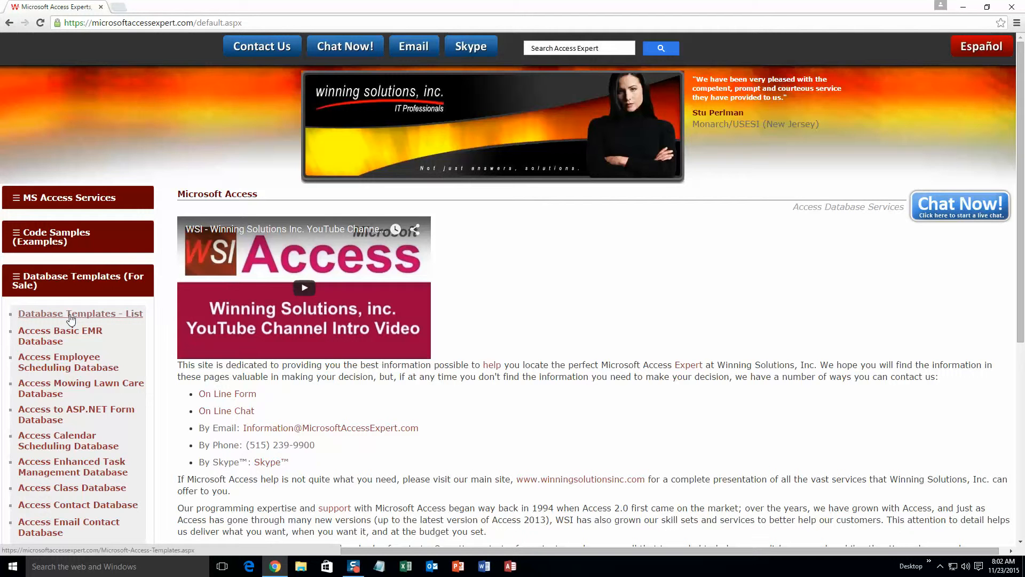
pyautogui.click(80, 313)
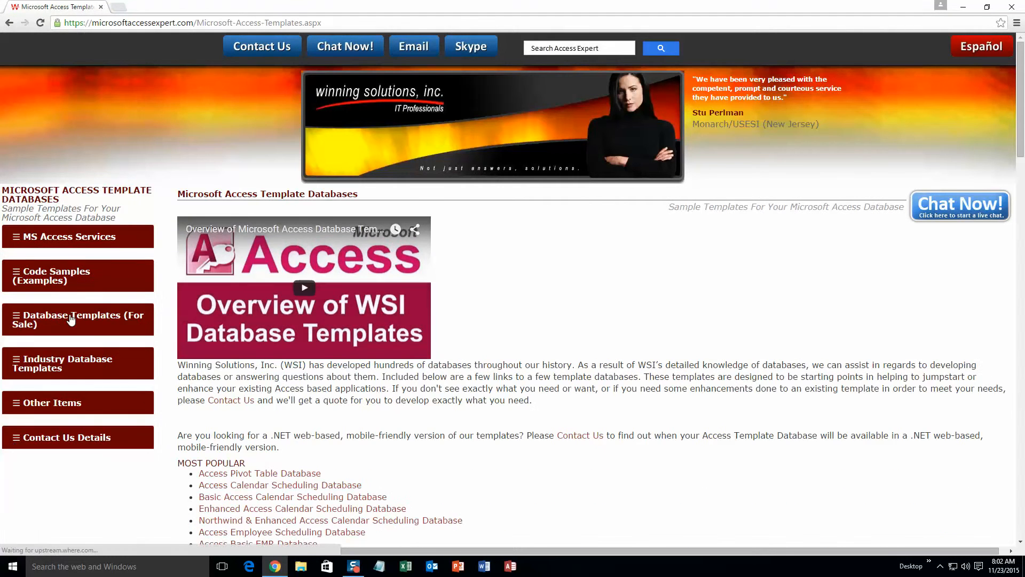
pyautogui.moveTo(526, 273)
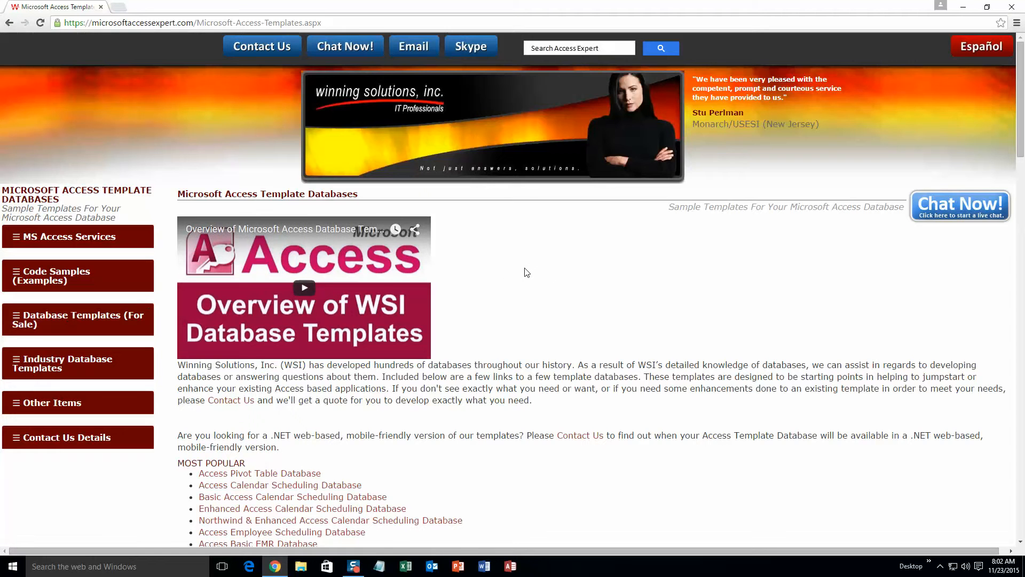
pyautogui.moveTo(699, 276)
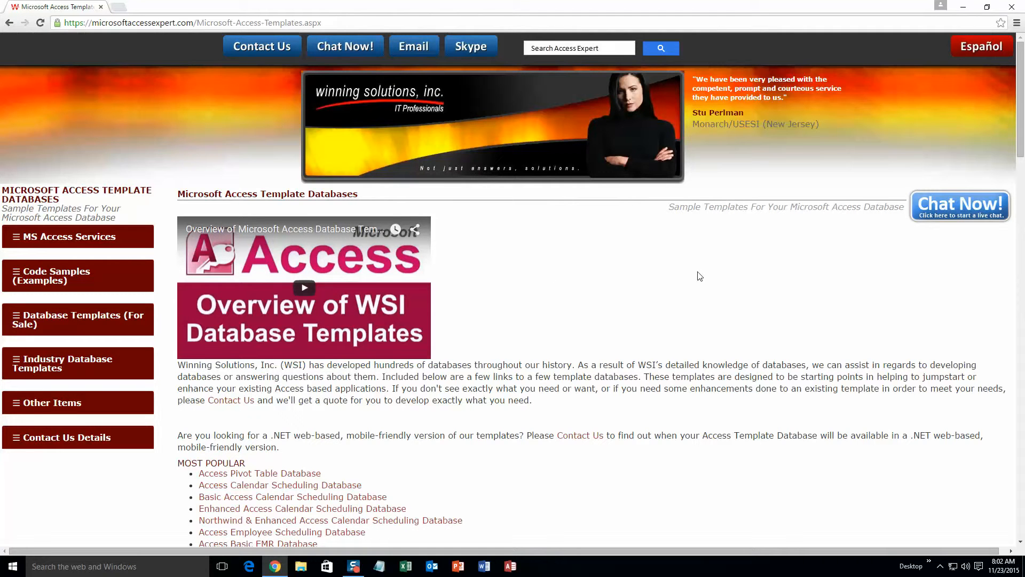
pyautogui.moveTo(709, 280)
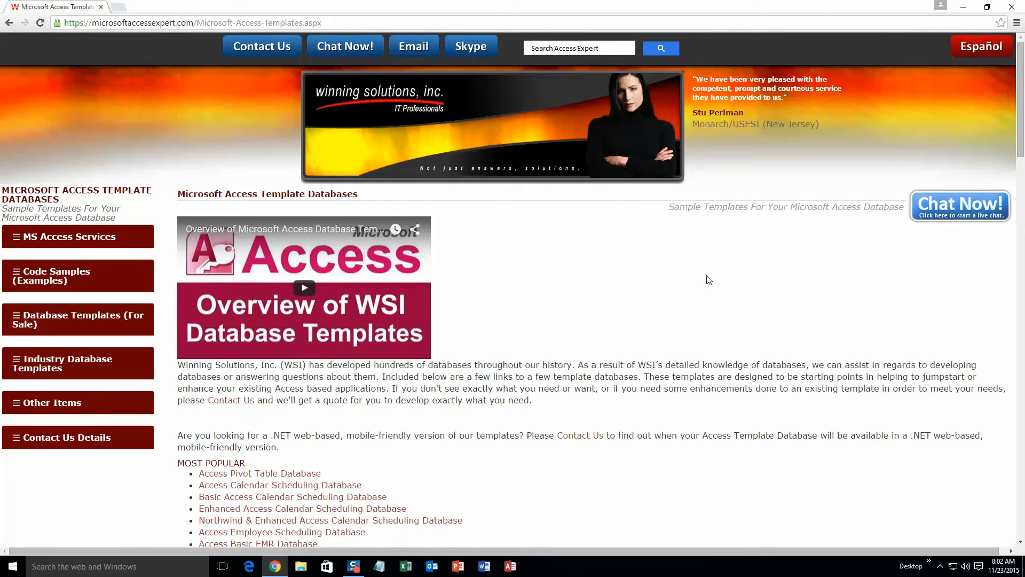
# Find the EMPLOYEE section and open the Access Employee License Tracking Database page.
pyautogui.scroll(-3)
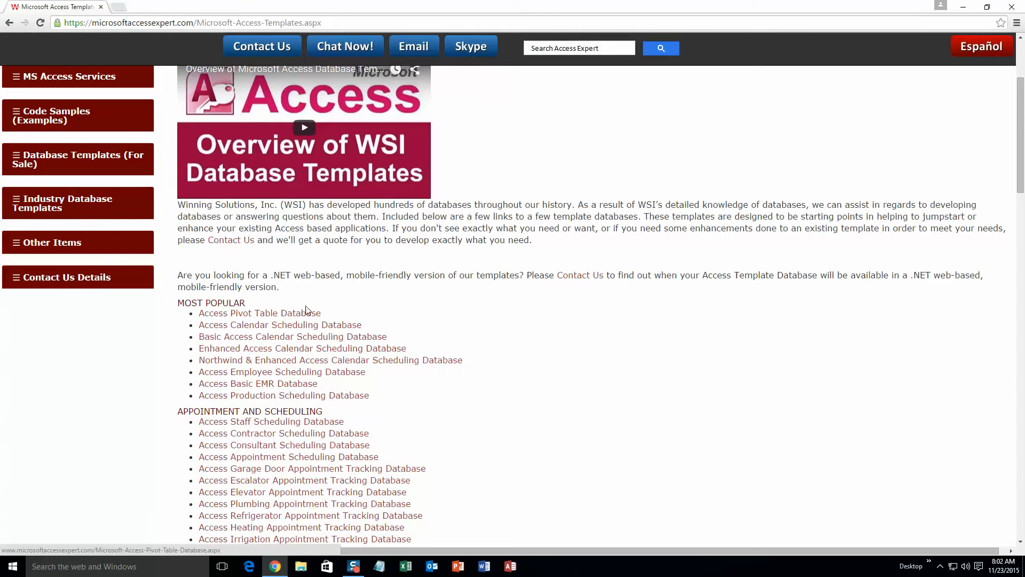
pyautogui.scroll(-3)
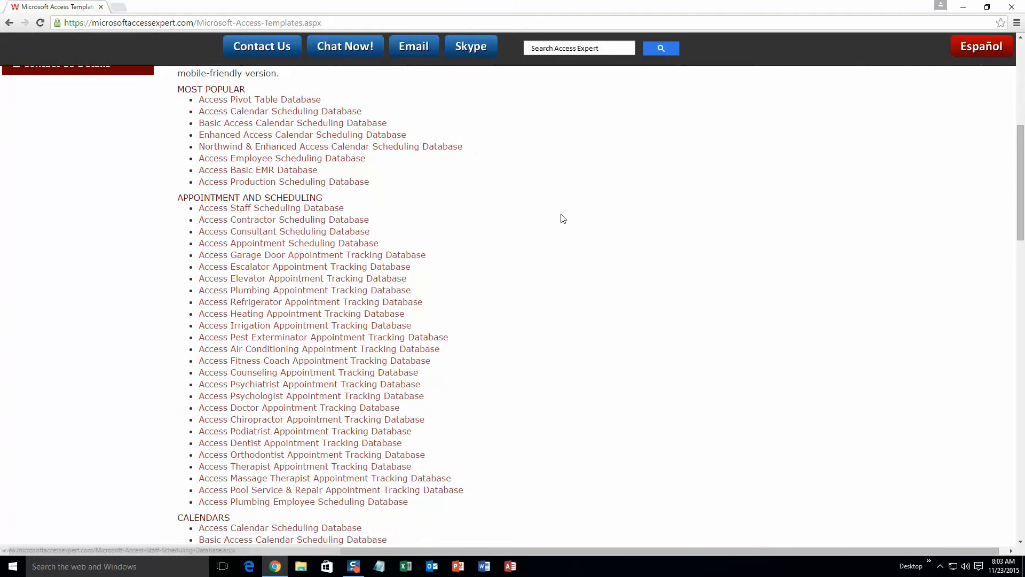
pyautogui.scroll(-3)
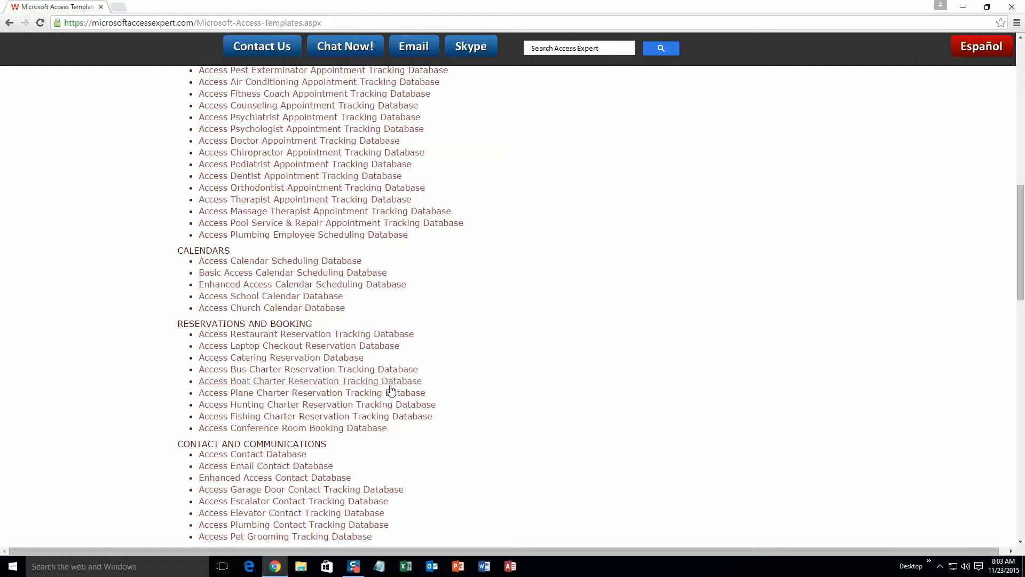
pyautogui.scroll(-3)
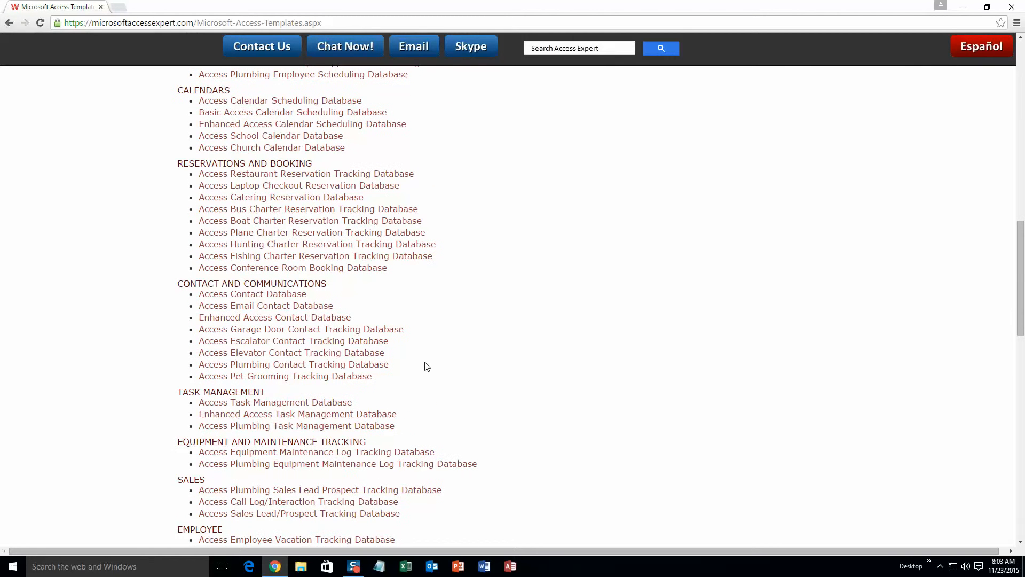
pyautogui.moveTo(424, 358)
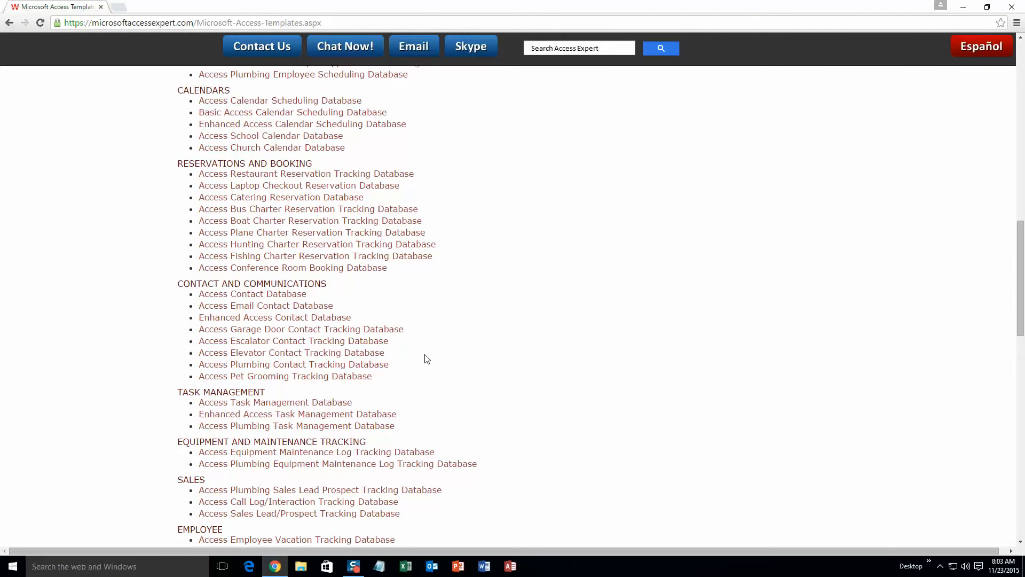
pyautogui.scroll(-3)
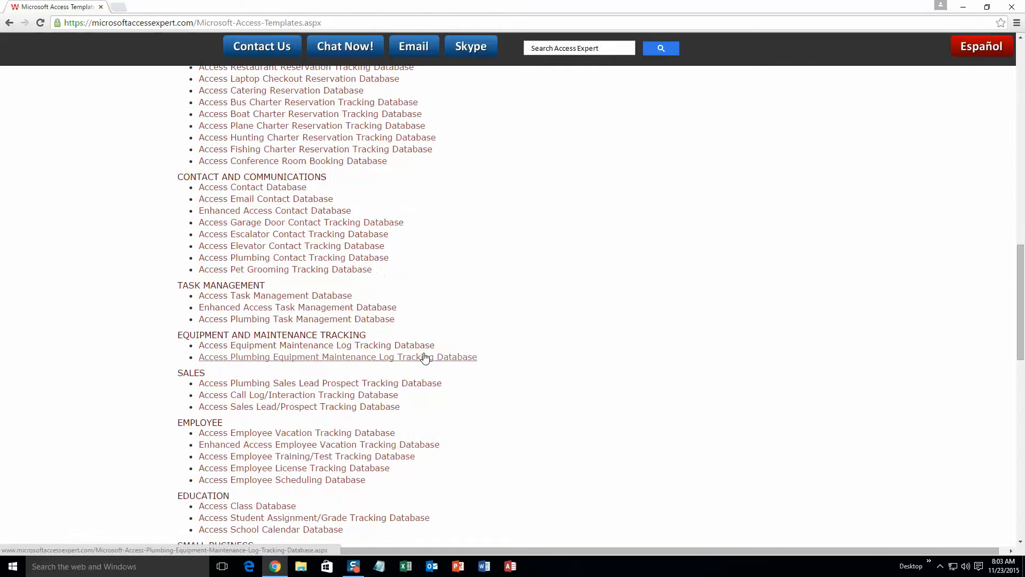
pyautogui.scroll(-3)
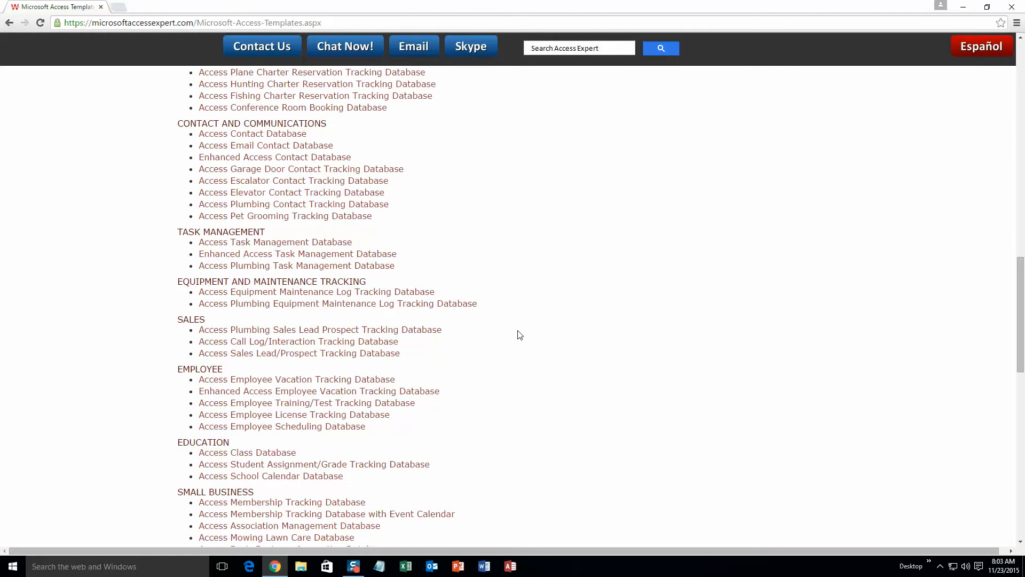
pyautogui.scroll(-3)
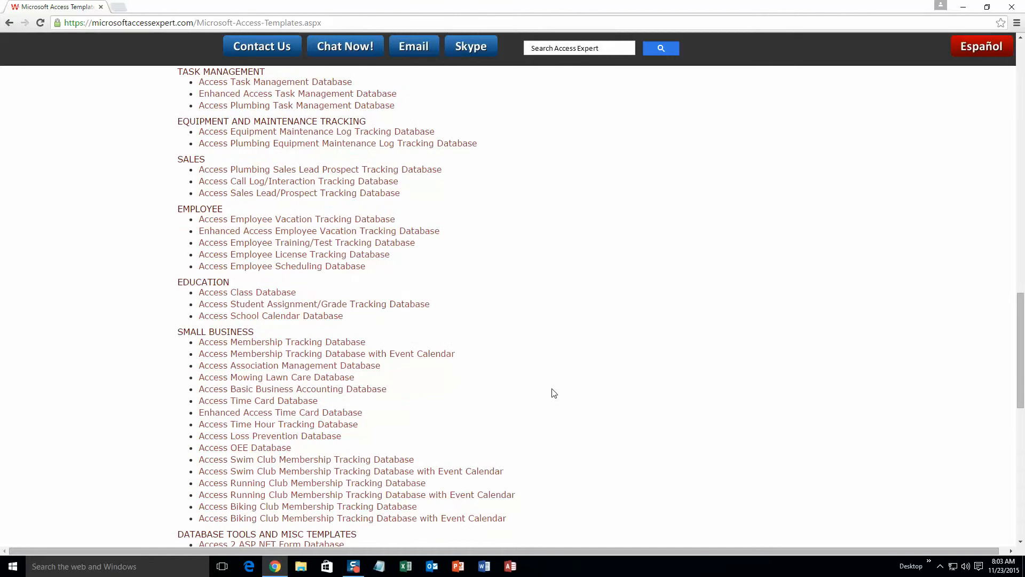
pyautogui.scroll(-3)
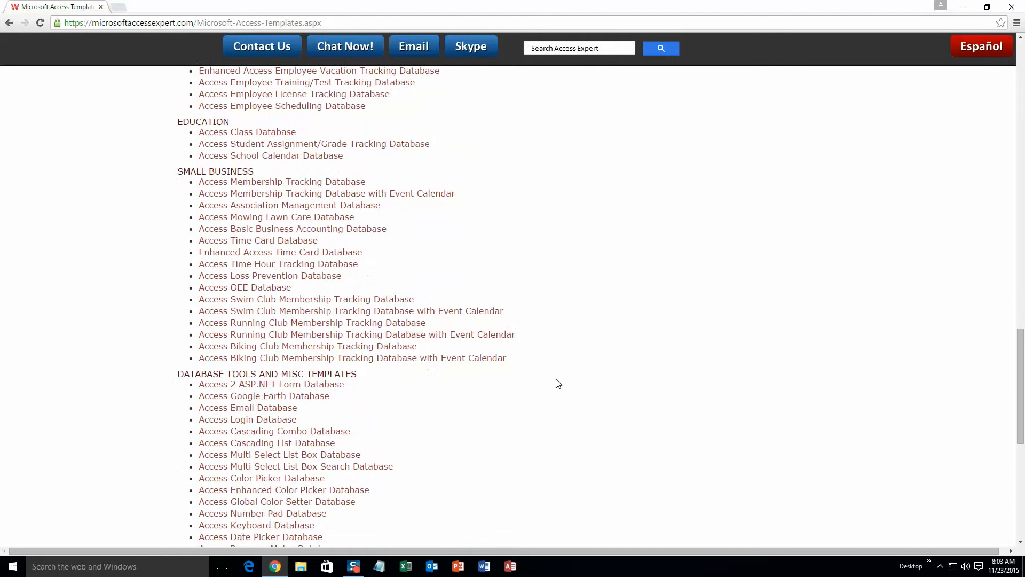
pyautogui.scroll(-3)
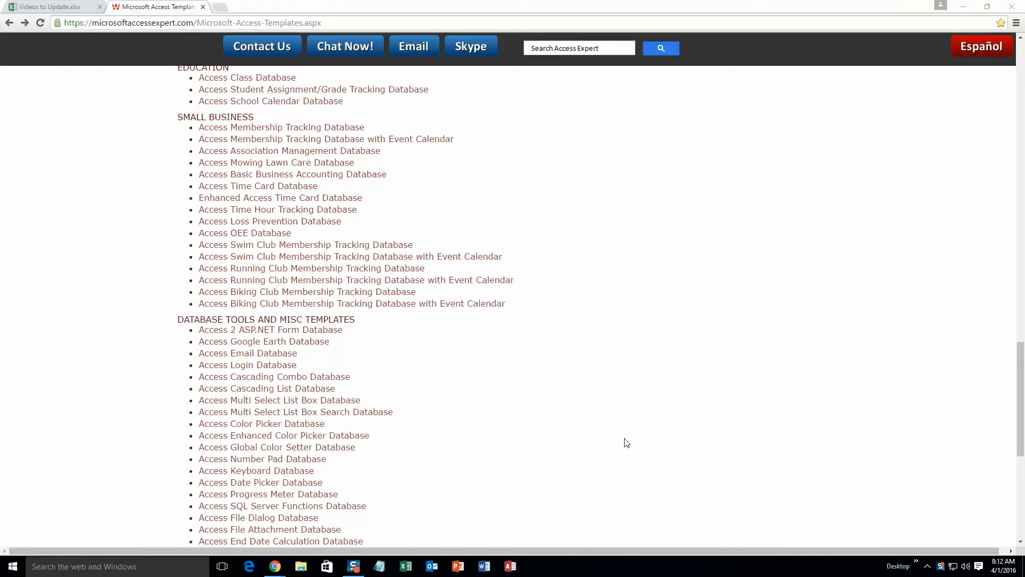
pyautogui.scroll(3)
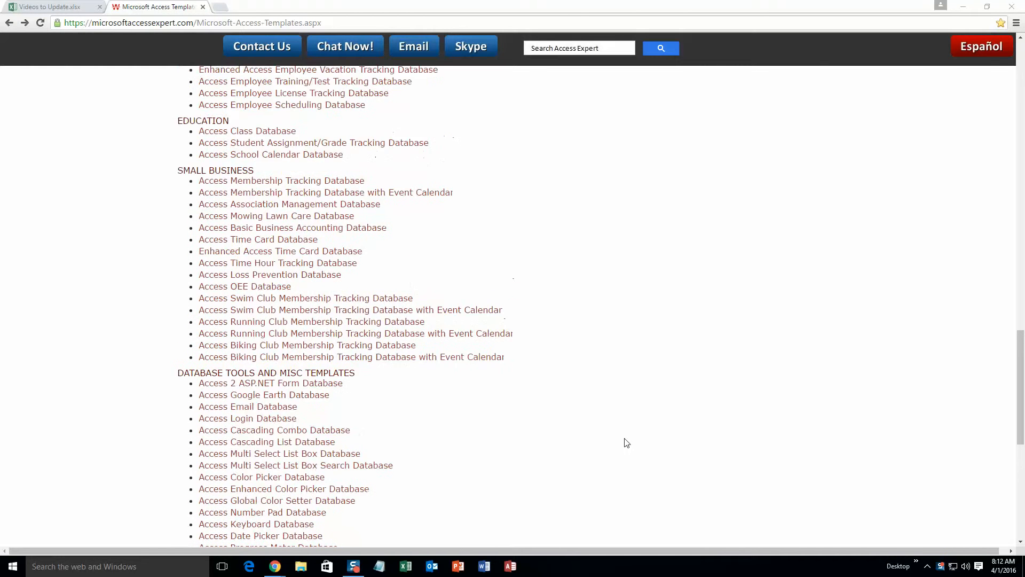
pyautogui.scroll(3)
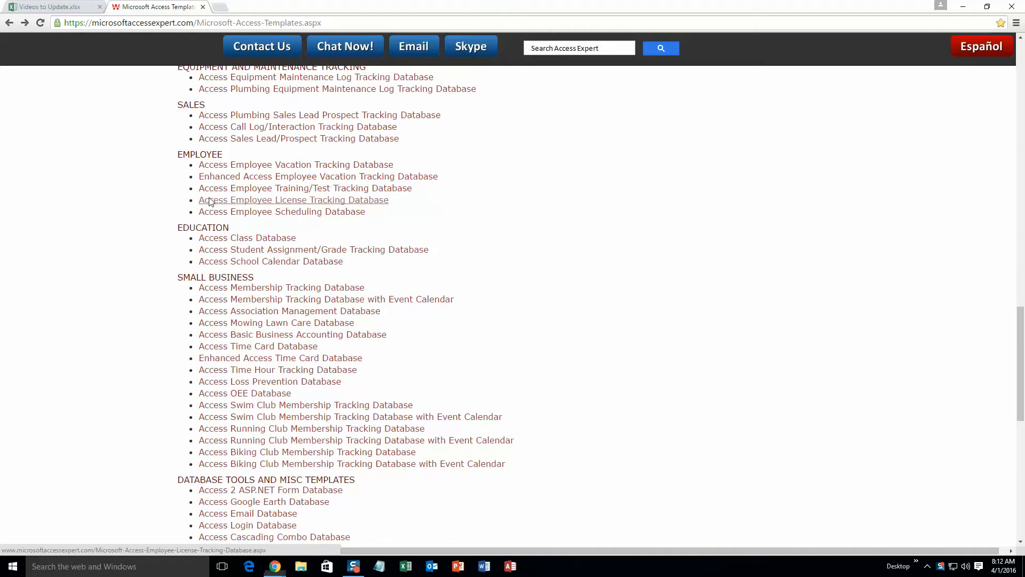
pyautogui.click(293, 200)
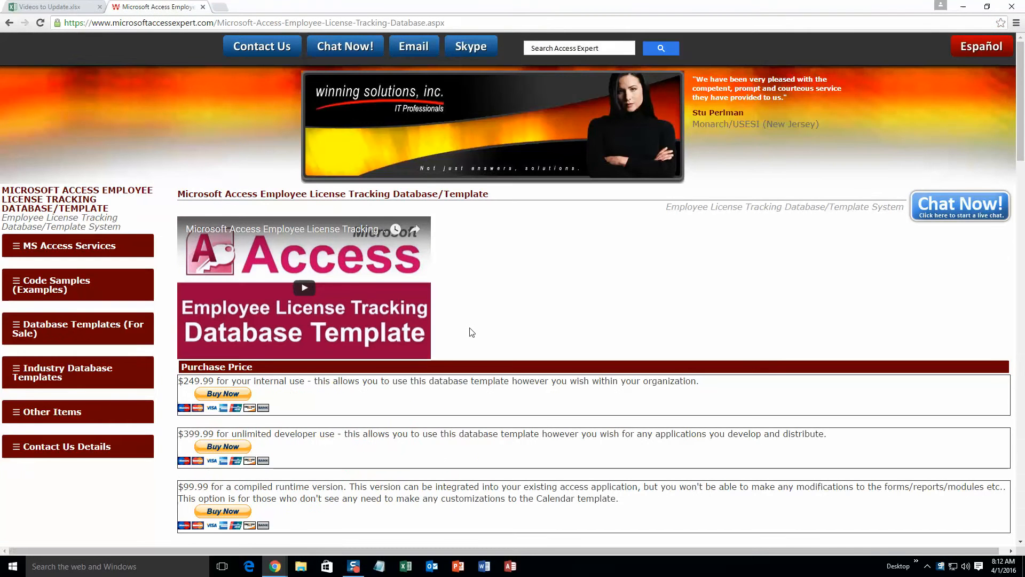
# Download the Access 2010/2013/2016 demo of the Employee License Tracking template.
pyautogui.scroll(-3)
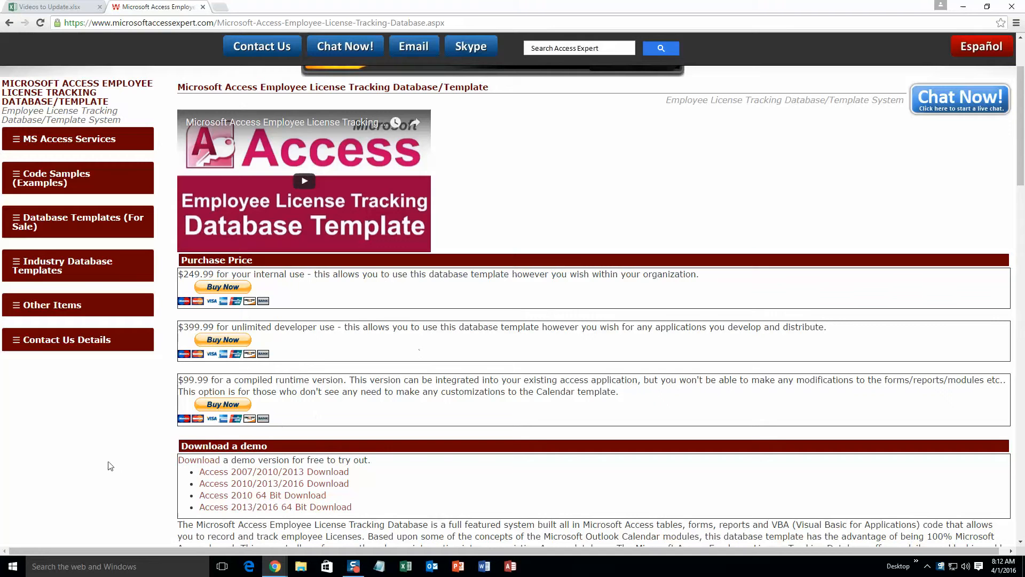
pyautogui.moveTo(366, 494)
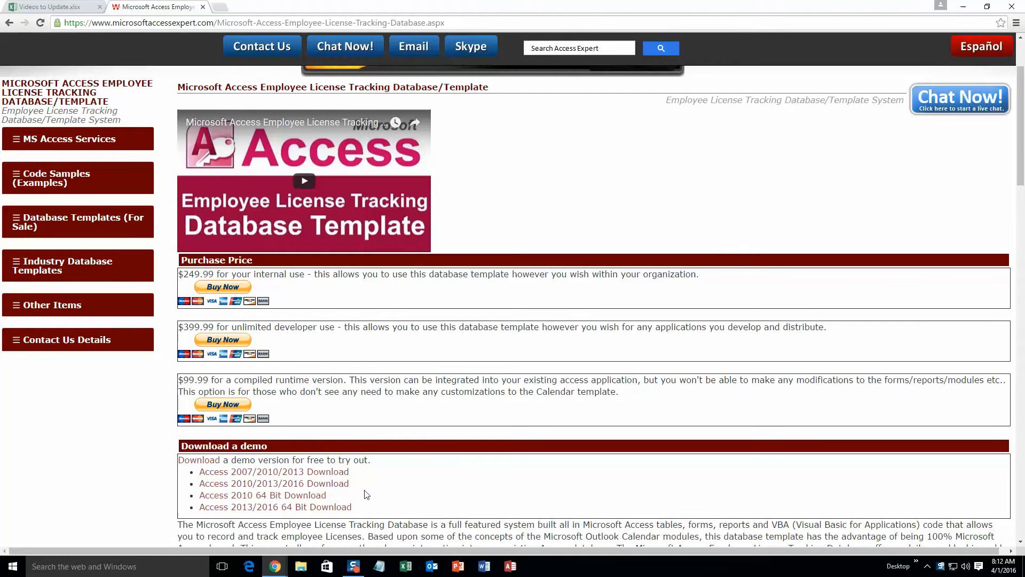
pyautogui.moveTo(336, 487)
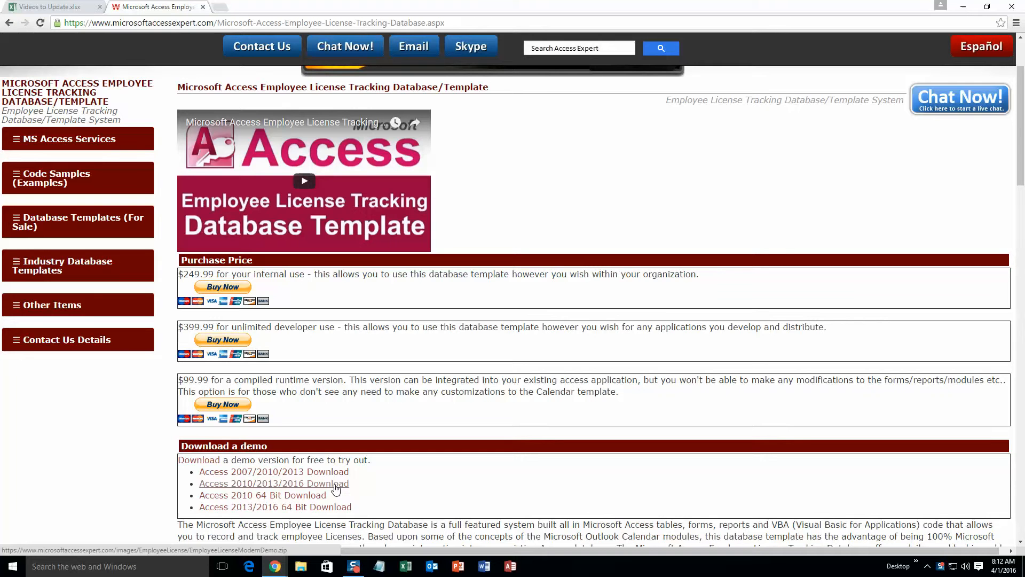
pyautogui.click(274, 483)
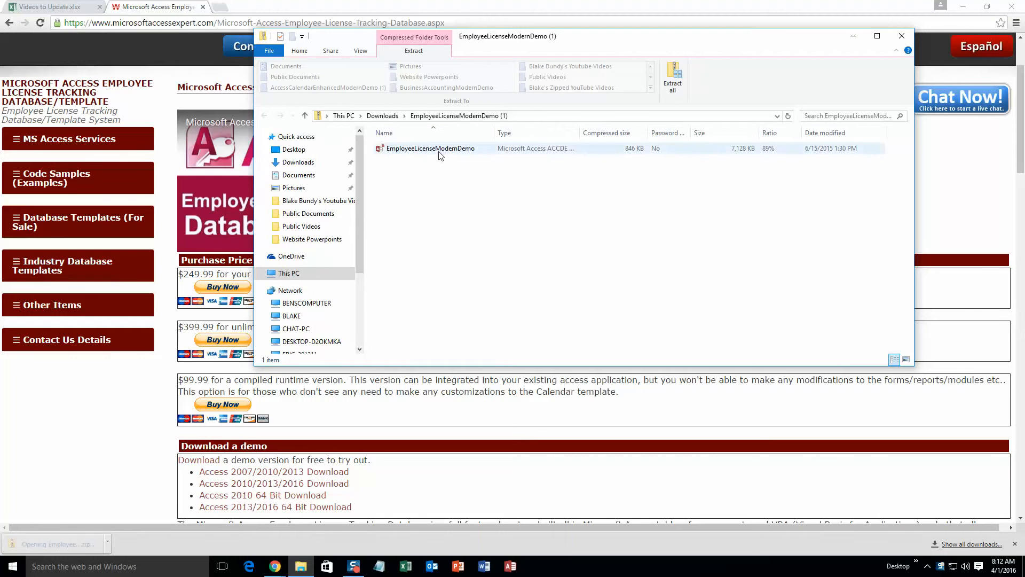
# Extract the zip to the suggested folder and open EmployeeLicenseModernDemo.
pyautogui.click(430, 148)
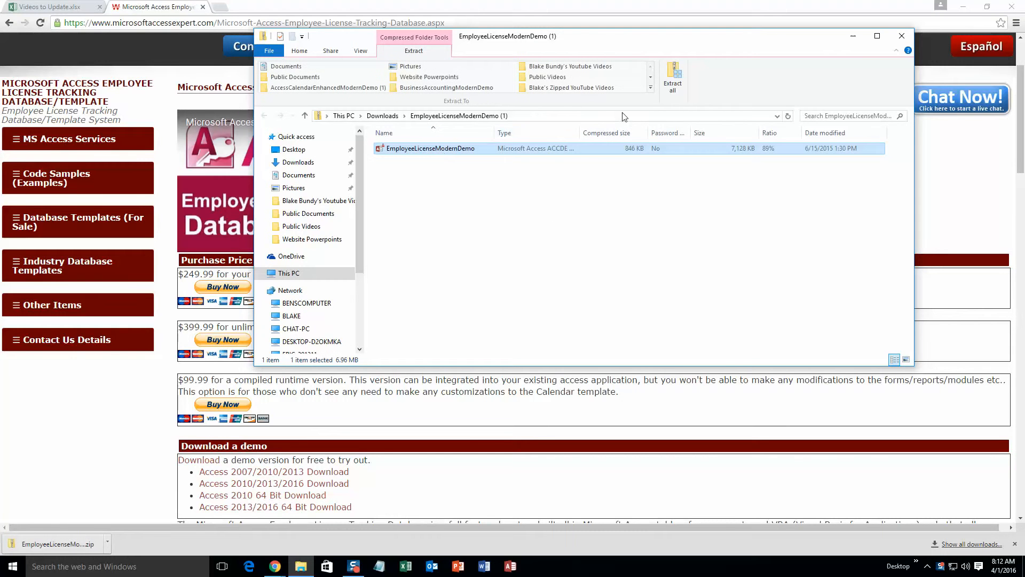
pyautogui.moveTo(671, 76)
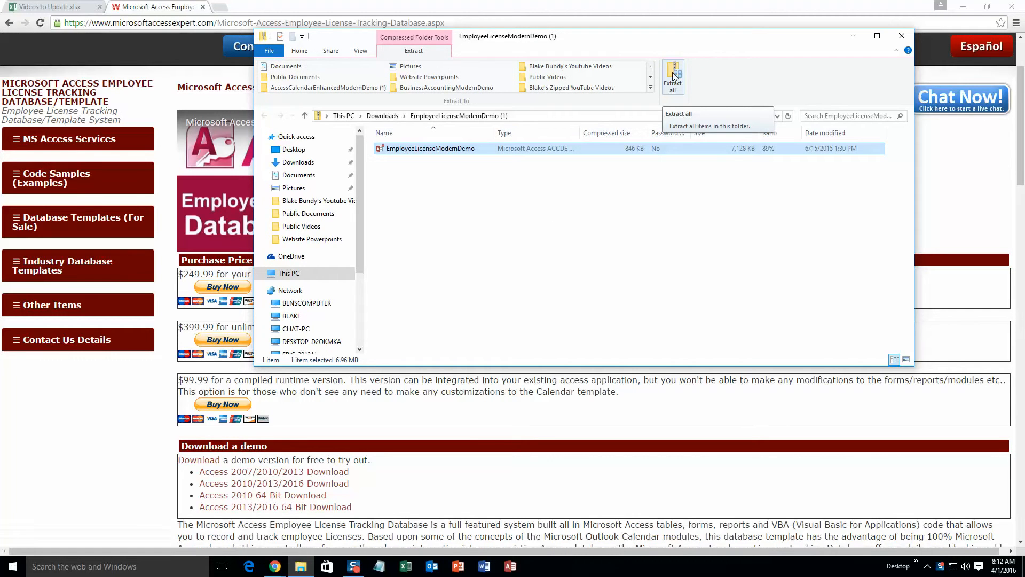
pyautogui.click(672, 75)
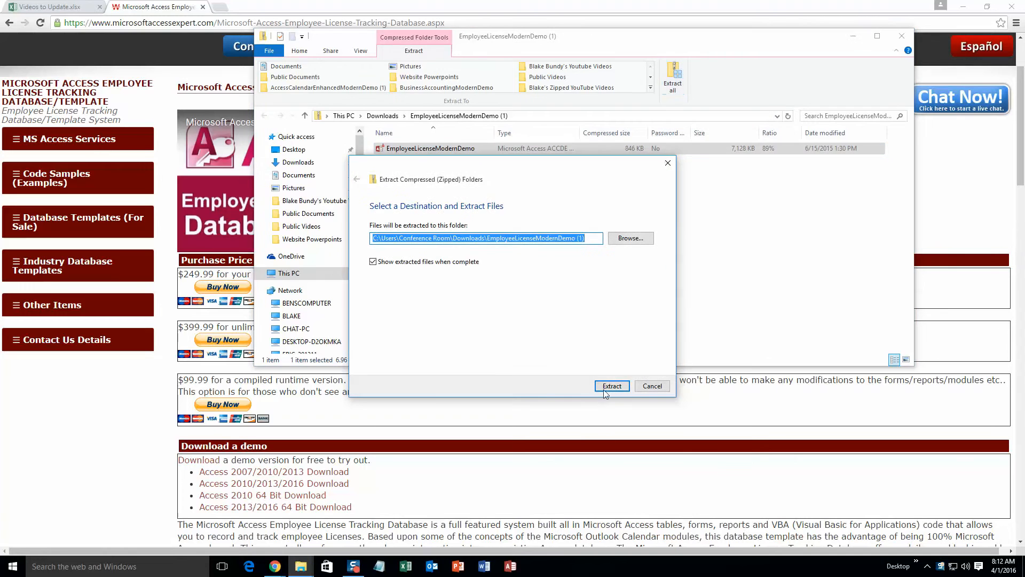
pyautogui.click(611, 386)
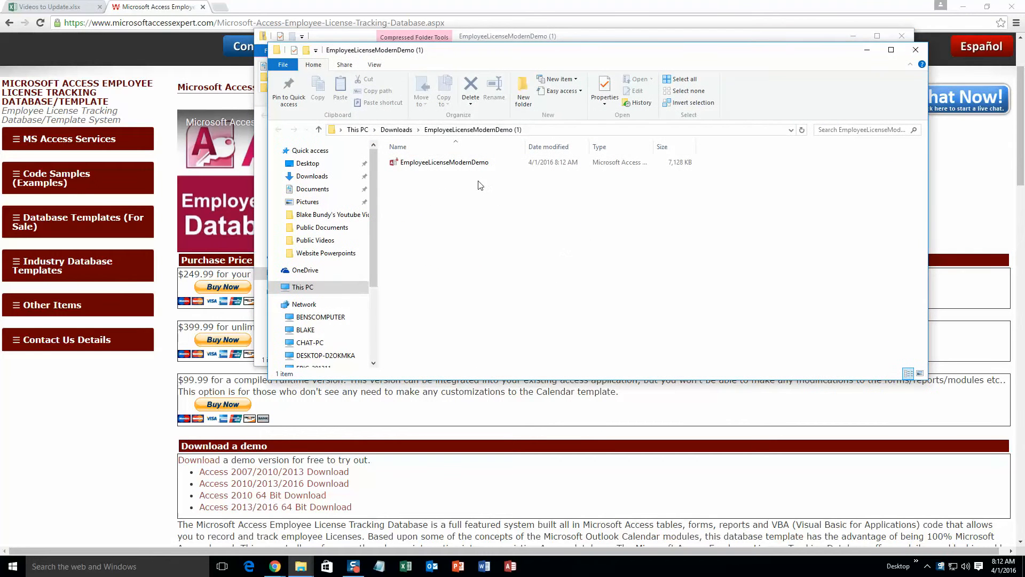
pyautogui.doubleClick(443, 162)
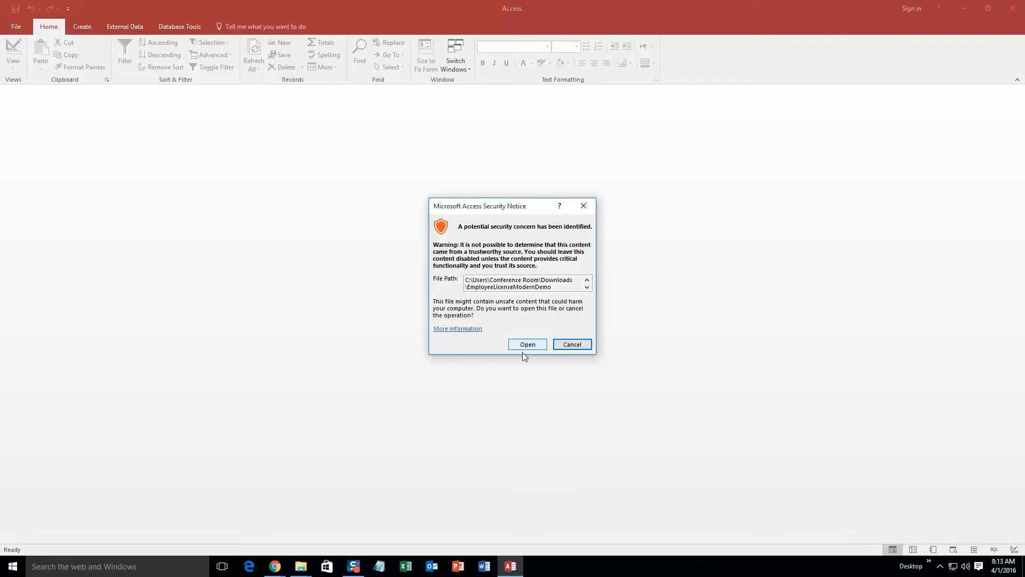
# Allow the database to open from the Security Notice and dismiss the demo information notice.
pyautogui.click(527, 344)
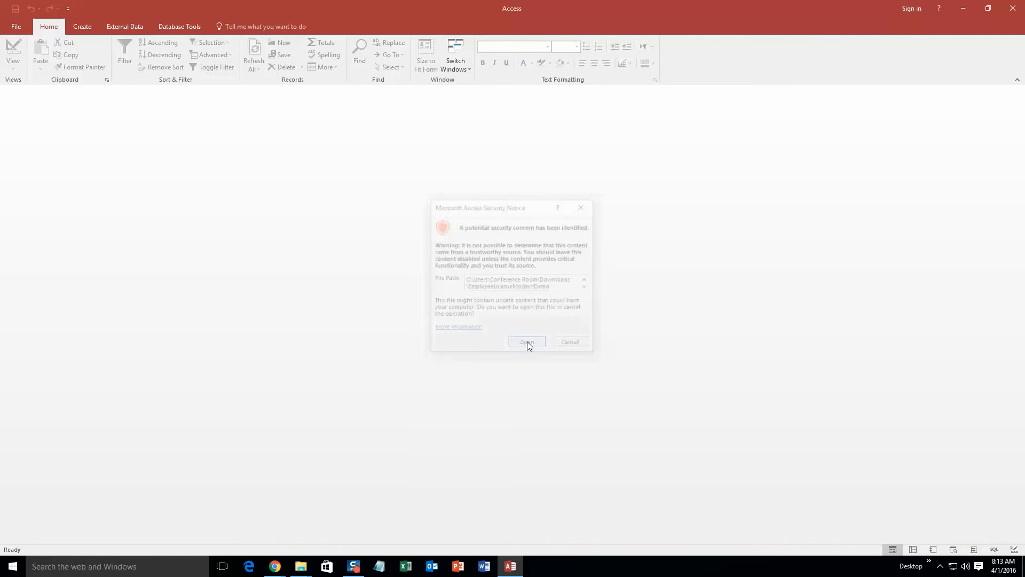
pyautogui.click(526, 341)
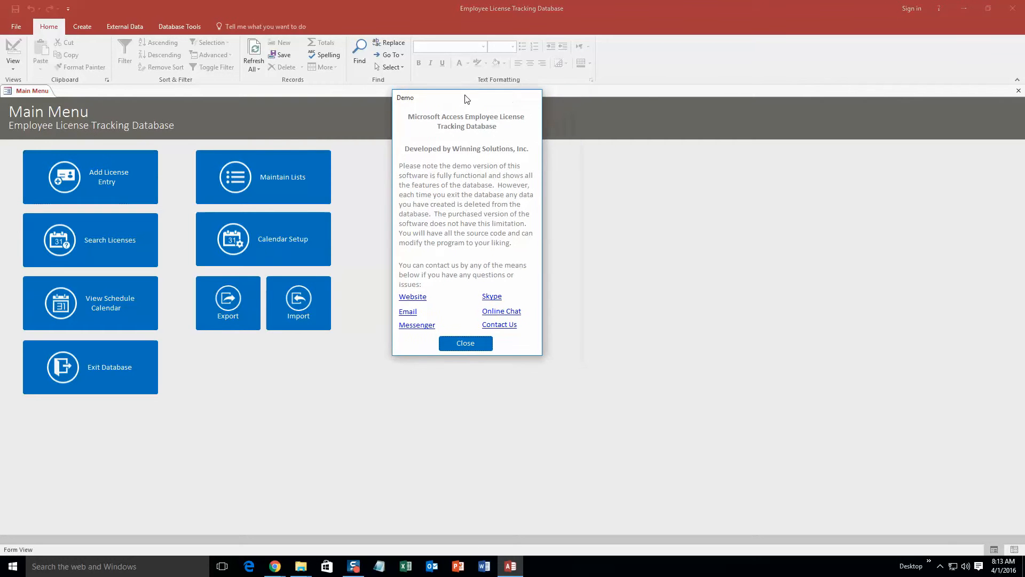
pyautogui.moveTo(461, 174)
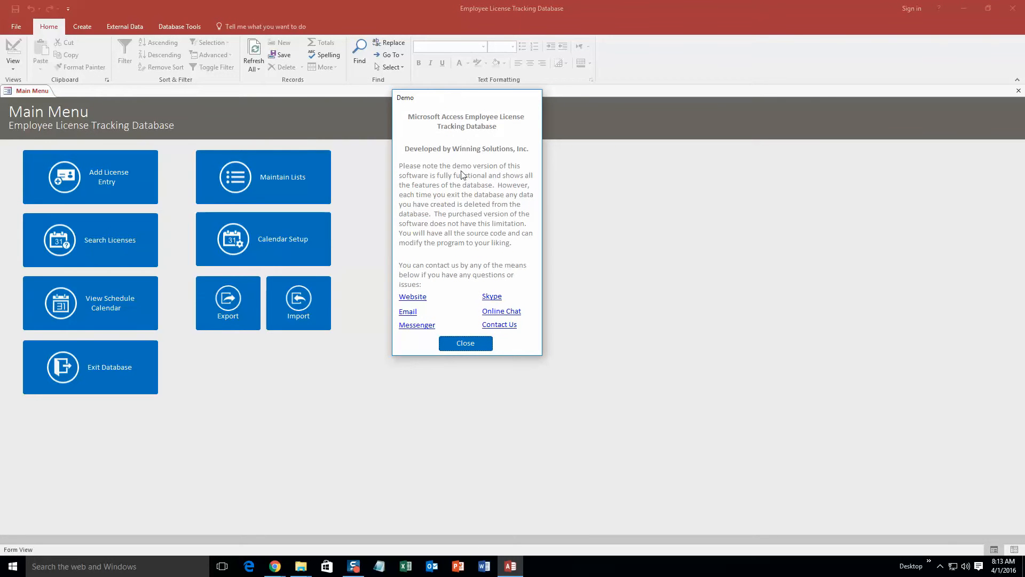
pyautogui.moveTo(503, 162)
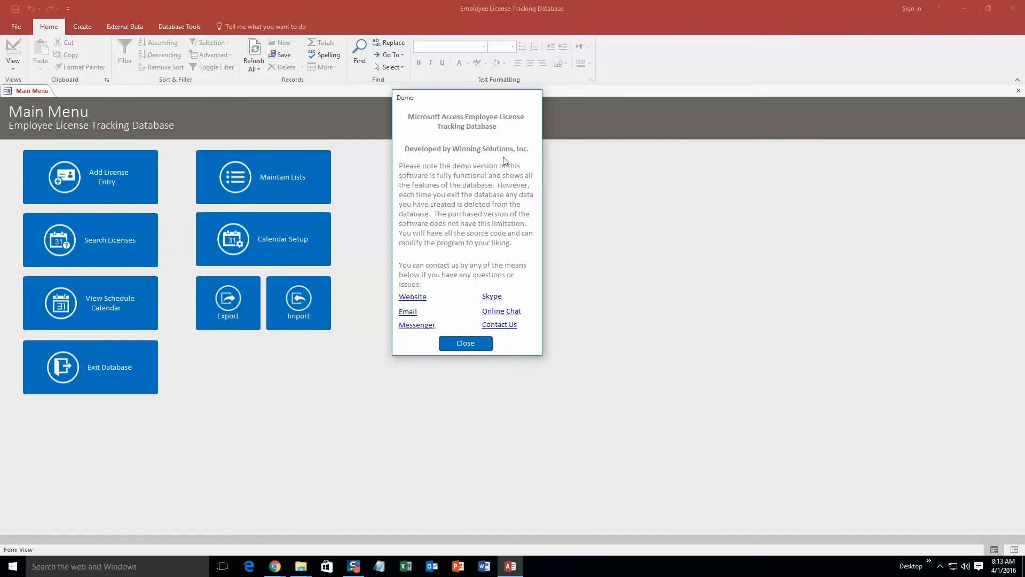
pyautogui.moveTo(466, 343)
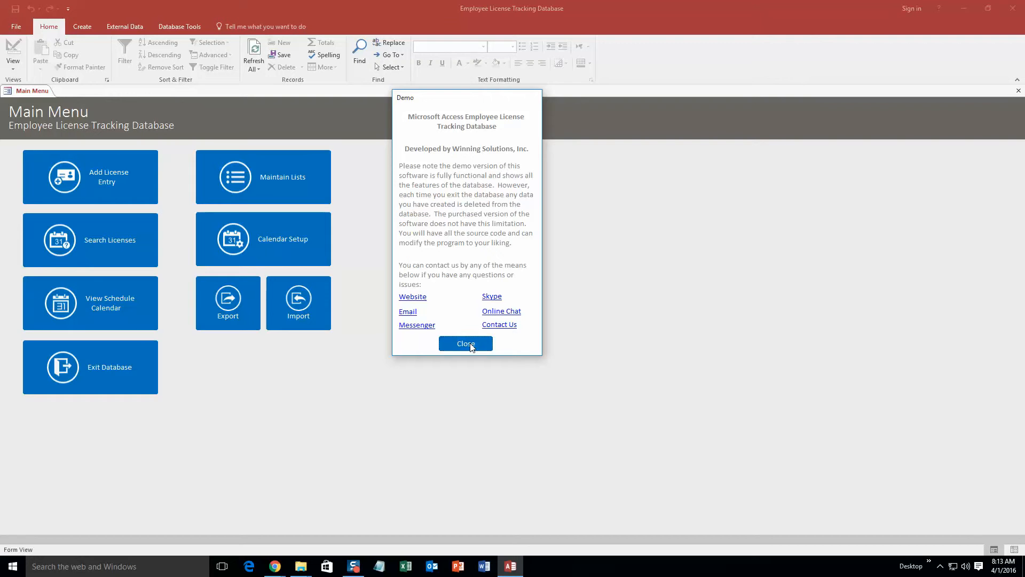
pyautogui.click(466, 343)
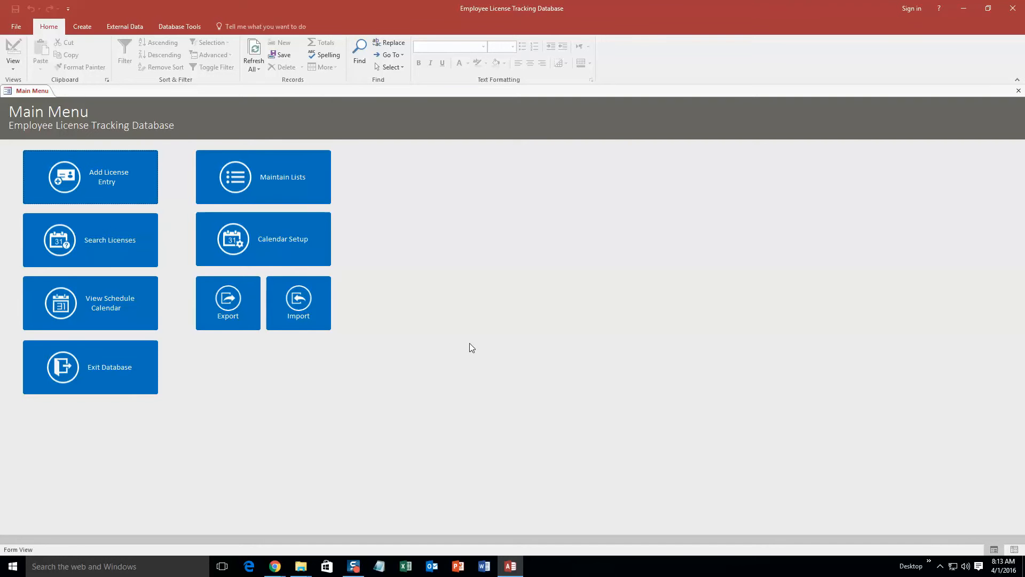
pyautogui.moveTo(522, 319)
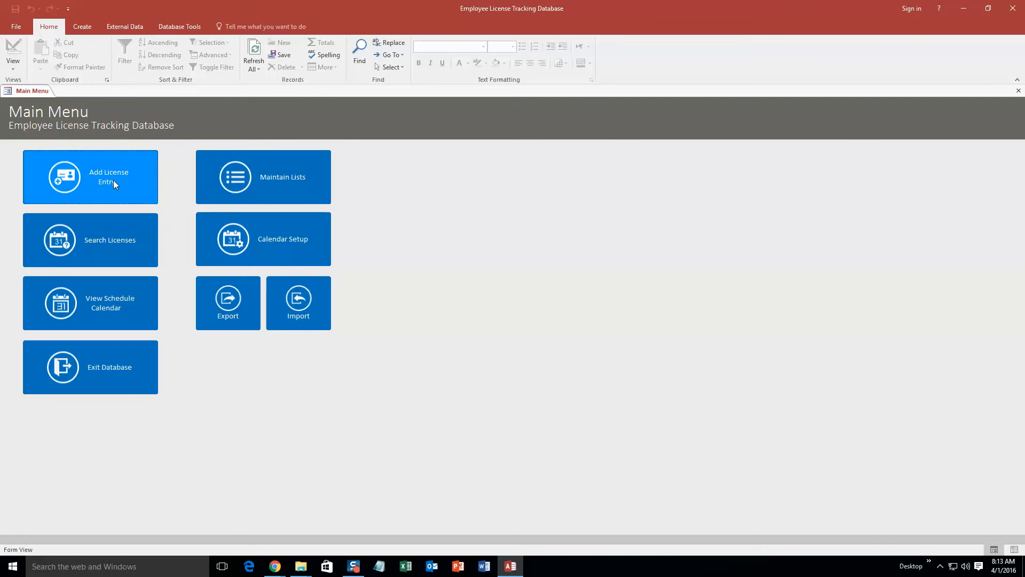
# Start a new blank entry with Add License Entry on the Main Menu.
pyautogui.click(90, 176)
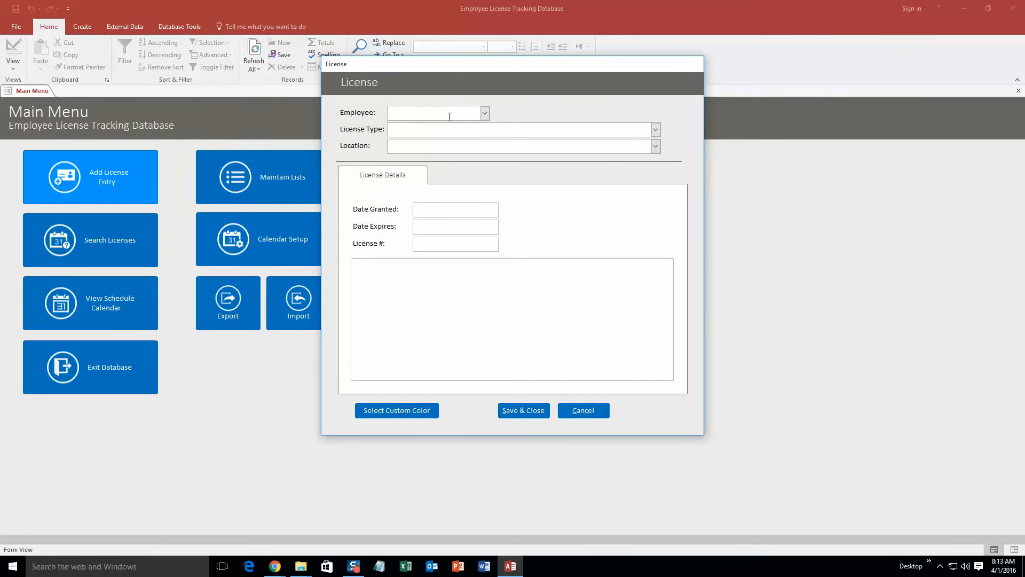
# Assign Person 1 the License State XX 1 type, granted 4/1/2016 and expiring 5/1/2016.
pyautogui.click(484, 112)
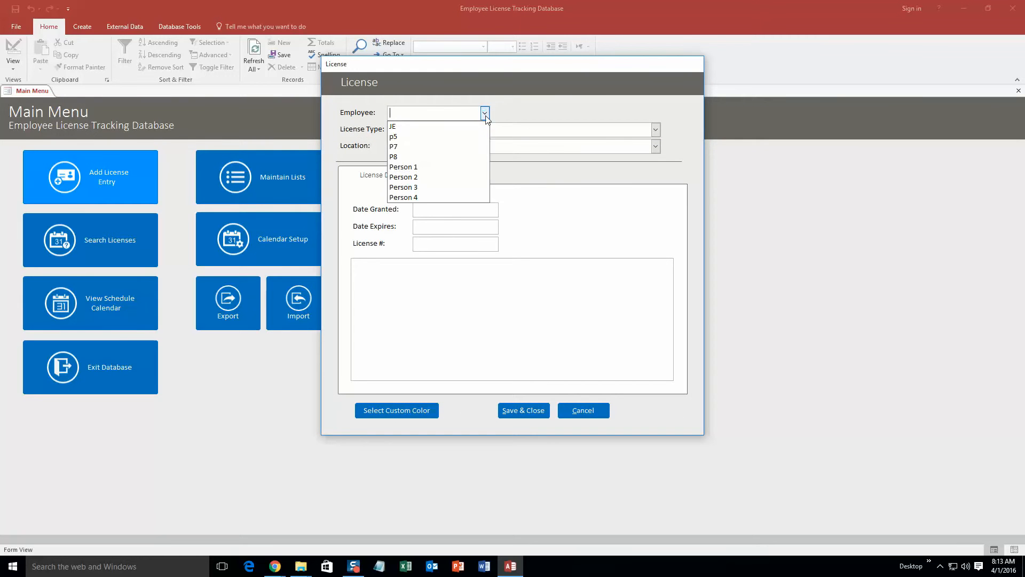
pyautogui.moveTo(450, 146)
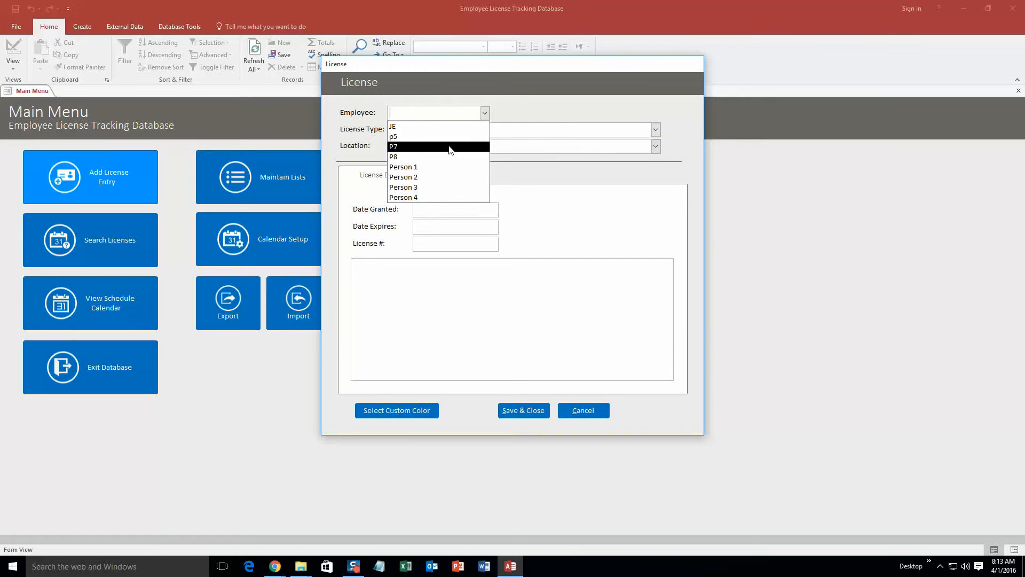
pyautogui.moveTo(446, 168)
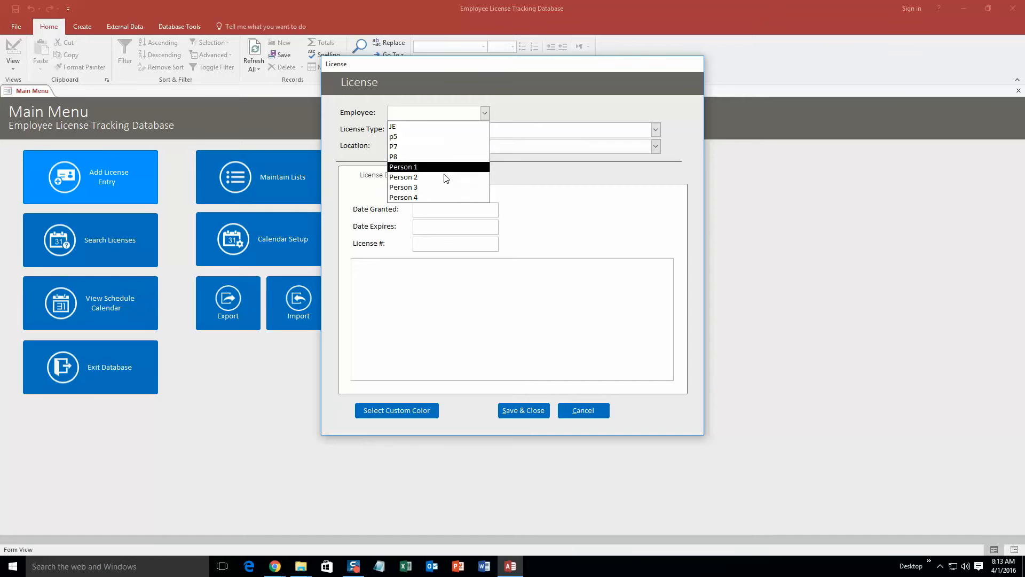
pyautogui.click(402, 167)
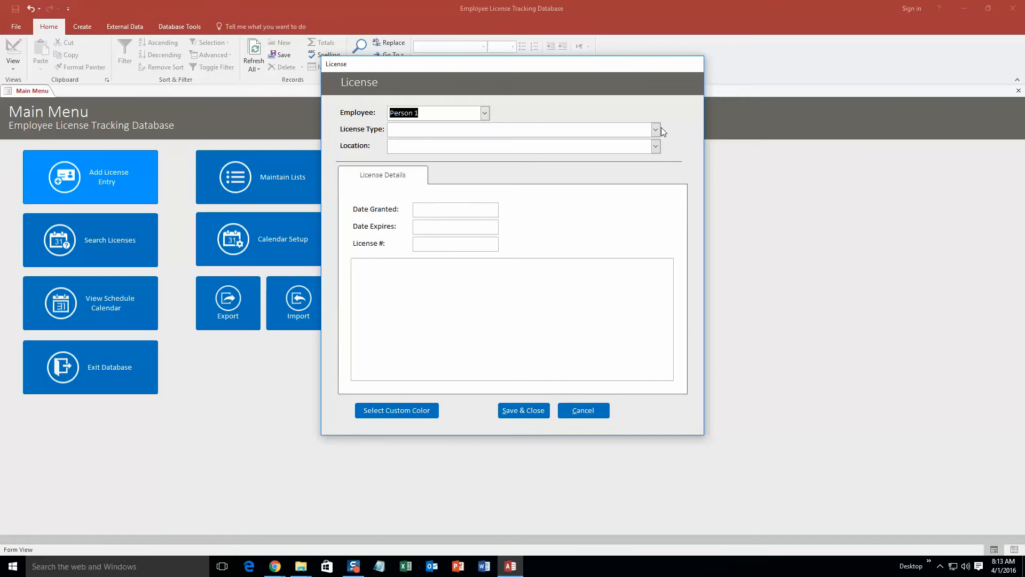
pyautogui.click(655, 129)
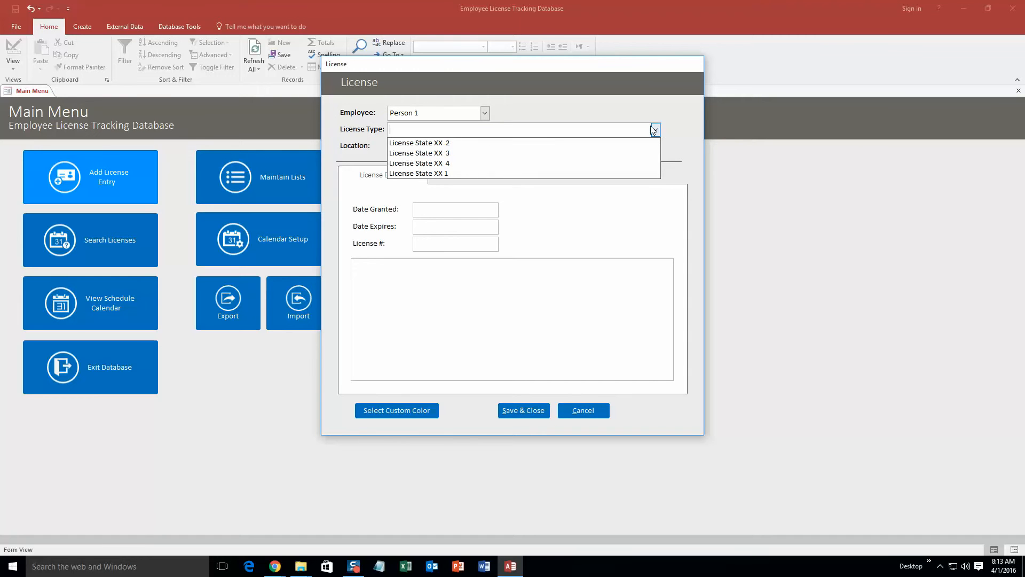
pyautogui.click(419, 173)
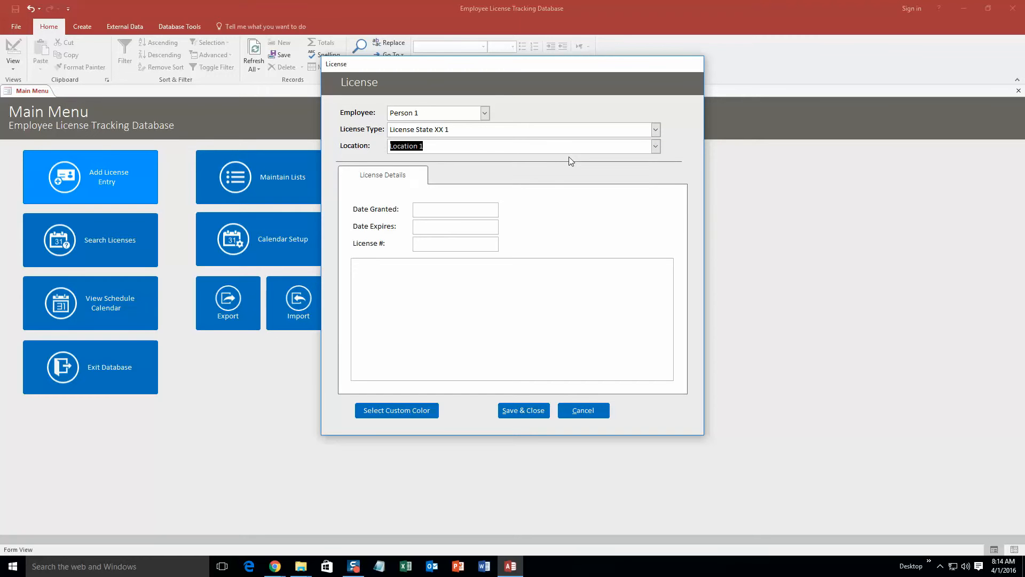
pyautogui.click(504, 208)
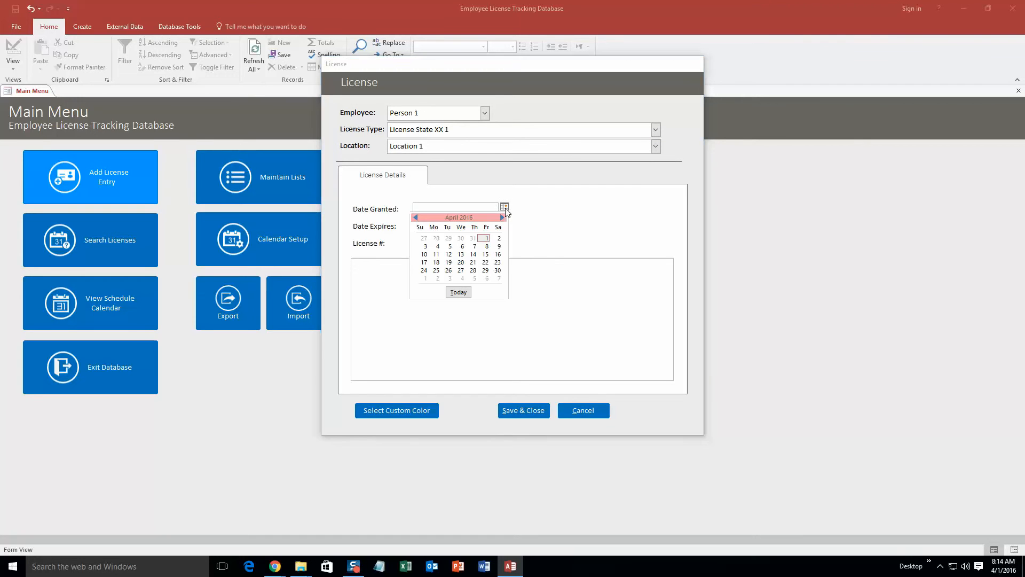
pyautogui.click(485, 237)
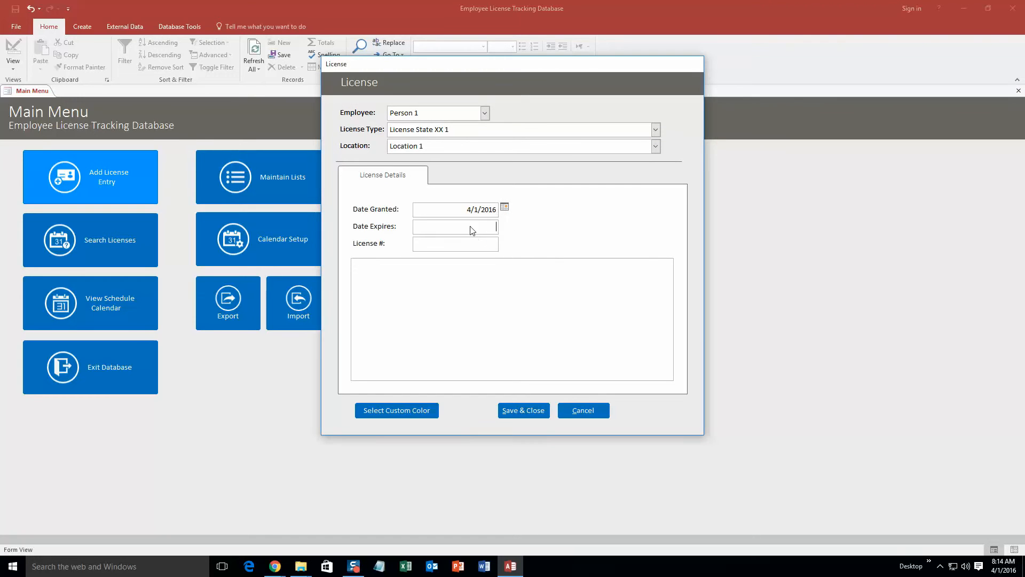
pyautogui.write('5/1/2016')
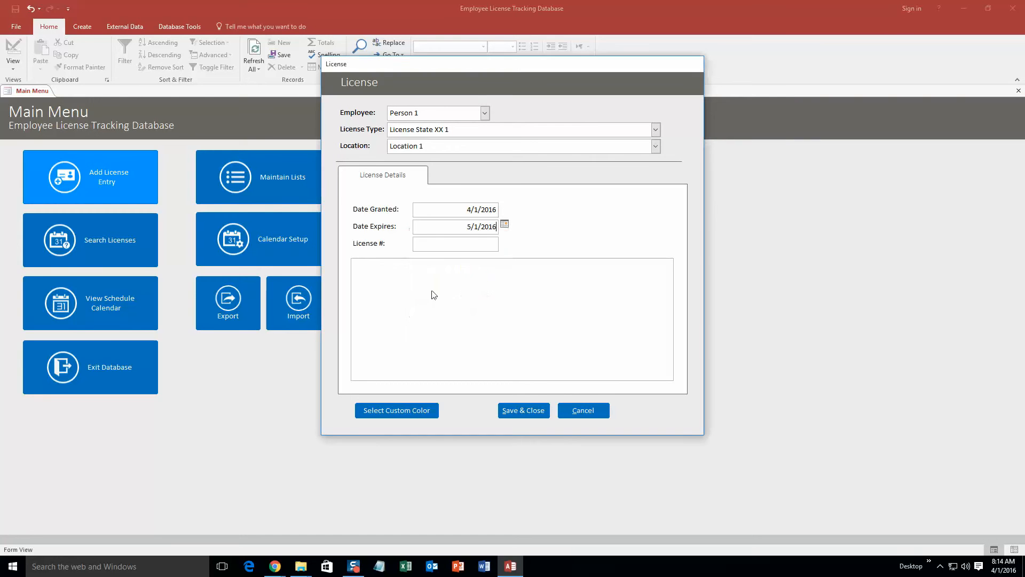
# Enter license number 1234 and give the entry a green custom colour.
pyautogui.click(455, 243)
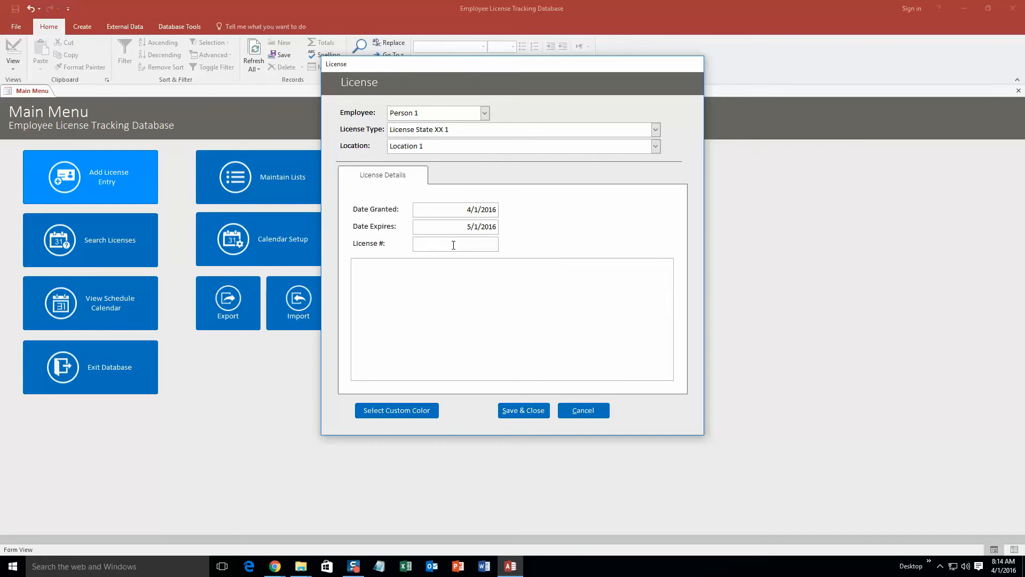
pyautogui.write('1234')
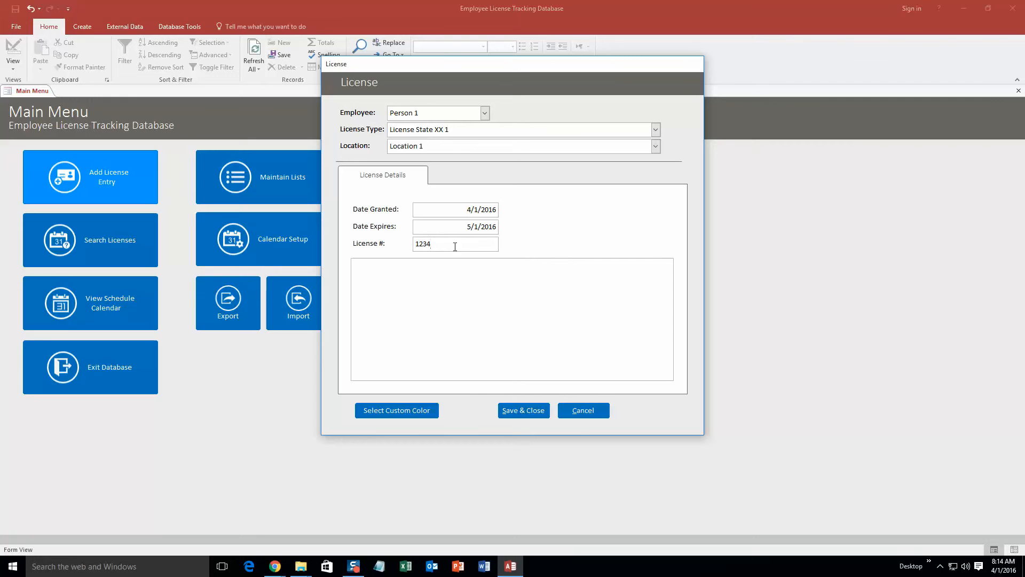
pyautogui.click(397, 411)
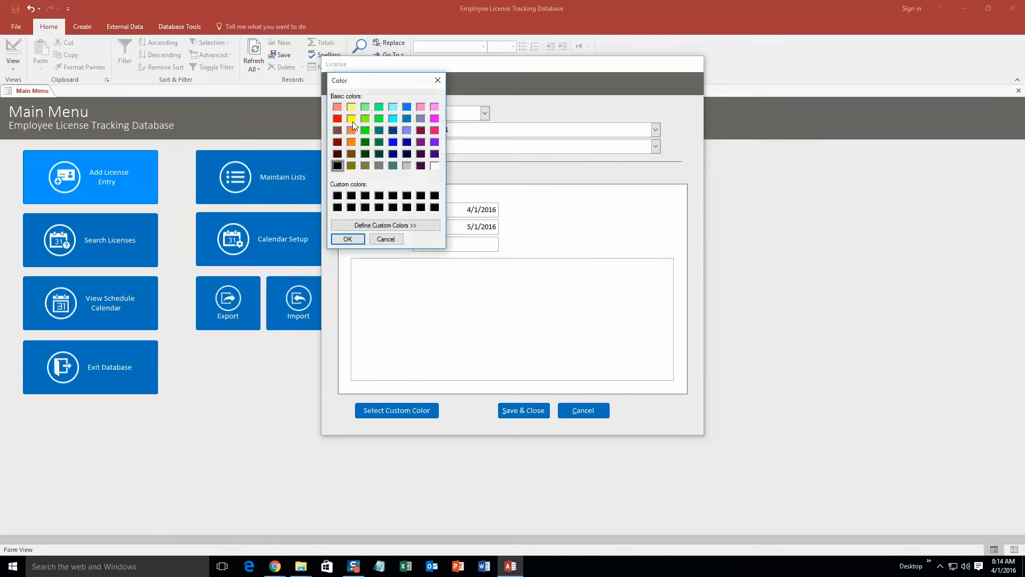
pyautogui.click(365, 119)
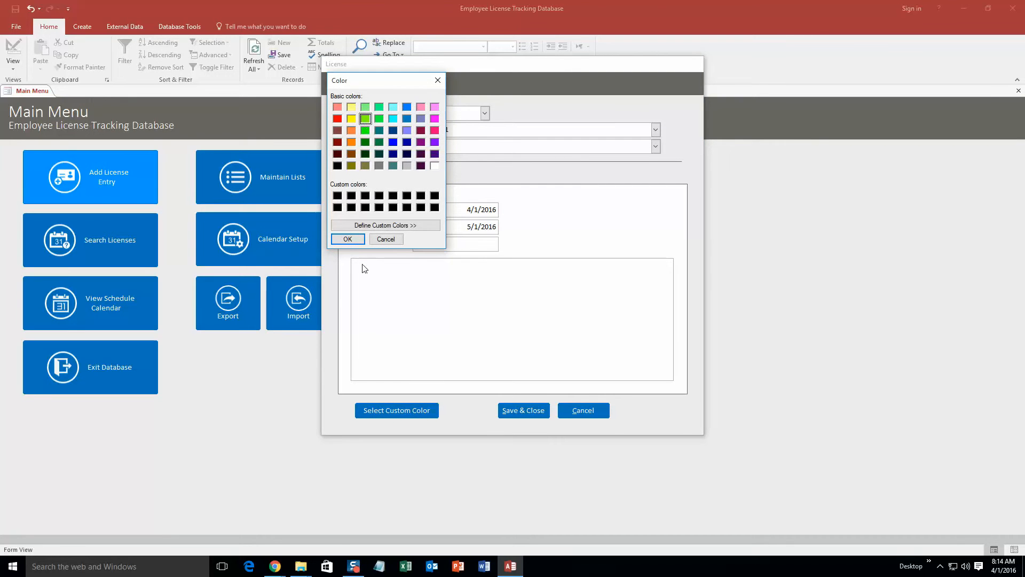
pyautogui.click(347, 238)
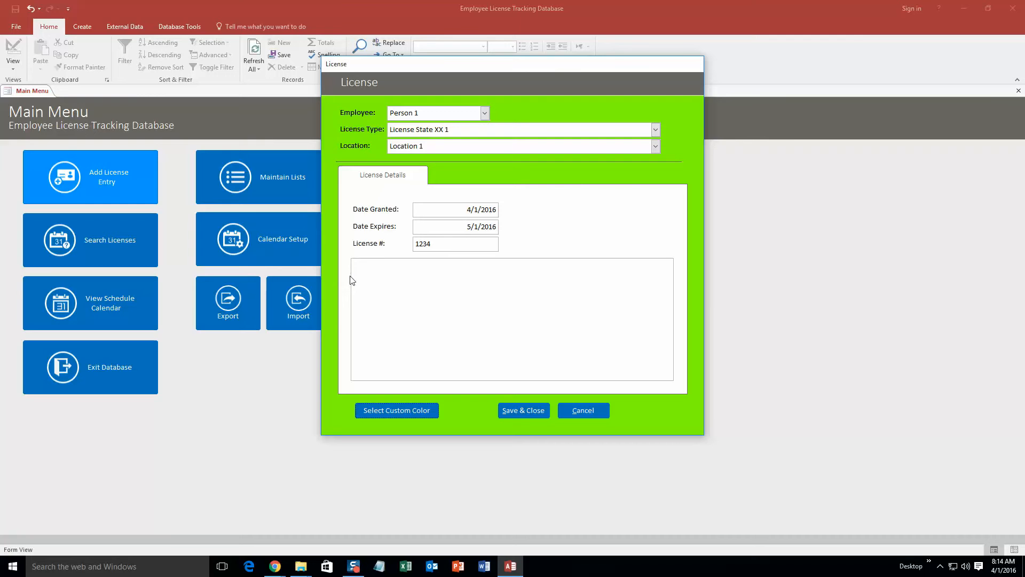
pyautogui.click(512, 318)
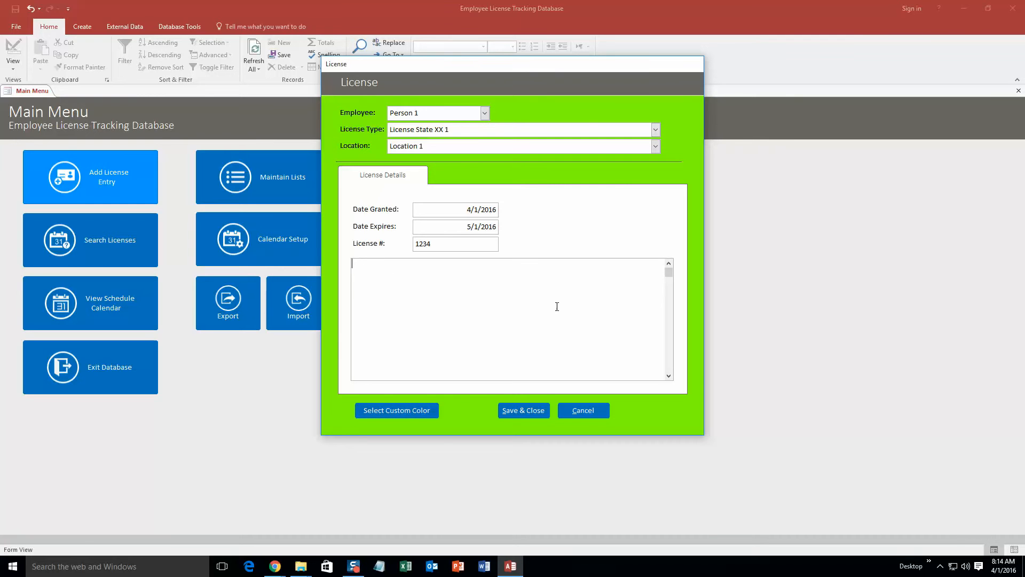
pyautogui.moveTo(355, 222)
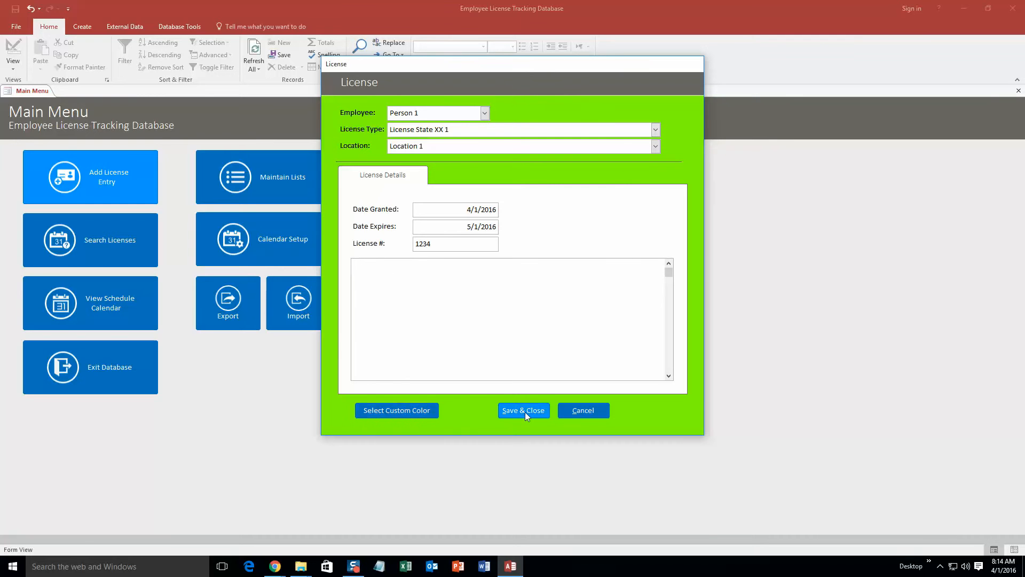
# Save and close the license entry, then show the schedule calendar at April 1, 2016.
pyautogui.click(523, 410)
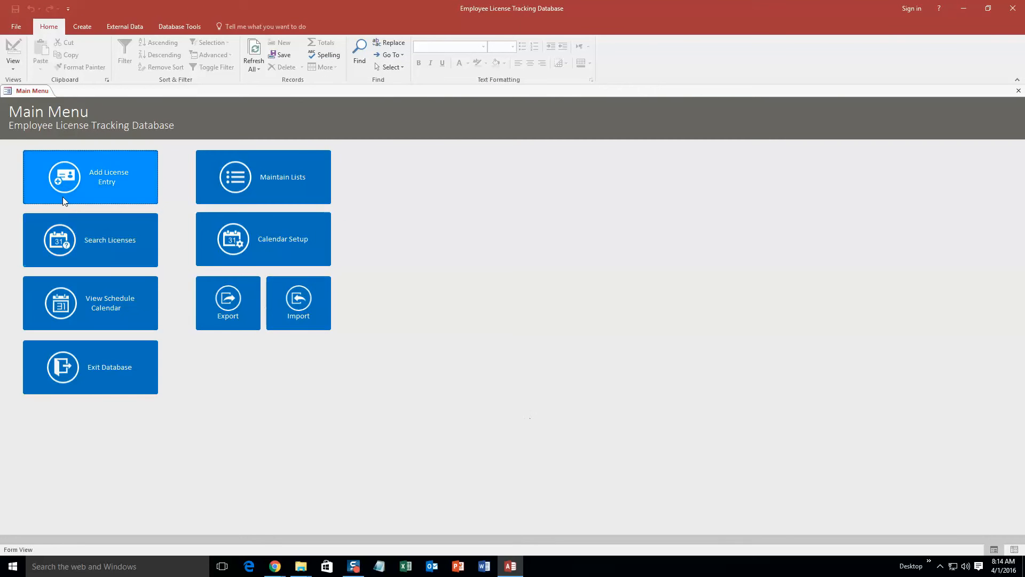
pyautogui.moveTo(98, 321)
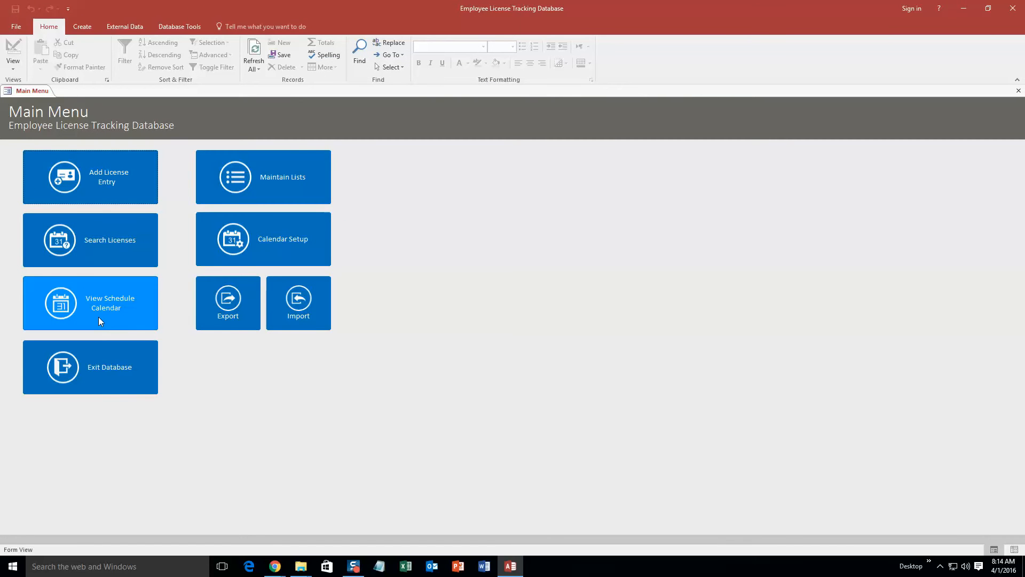
pyautogui.moveTo(99, 321)
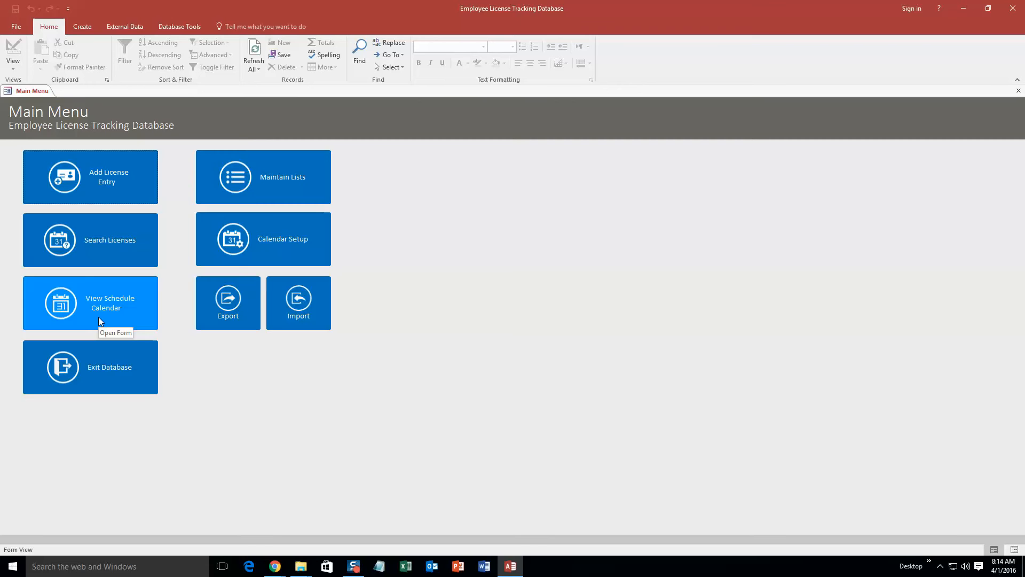
pyautogui.click(90, 303)
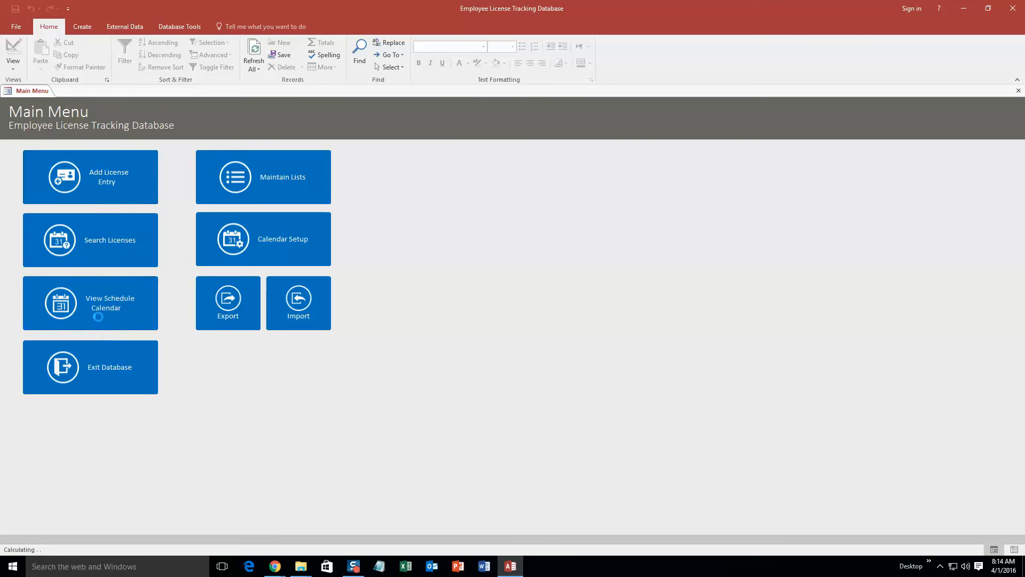
pyautogui.click(90, 302)
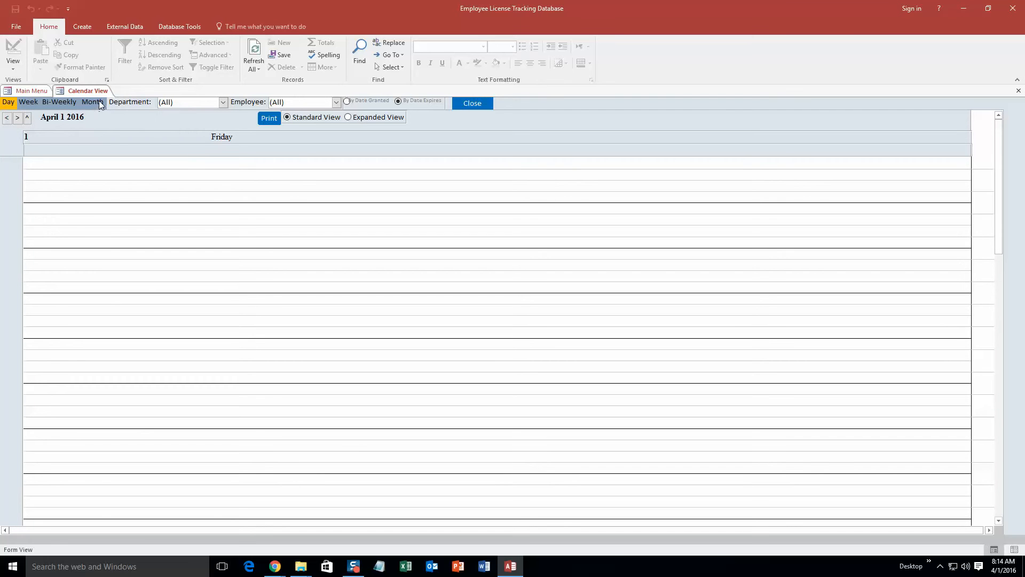
# View May as a month, check the green License State XX 1 entry on May 1, and close the calendar.
pyautogui.click(92, 102)
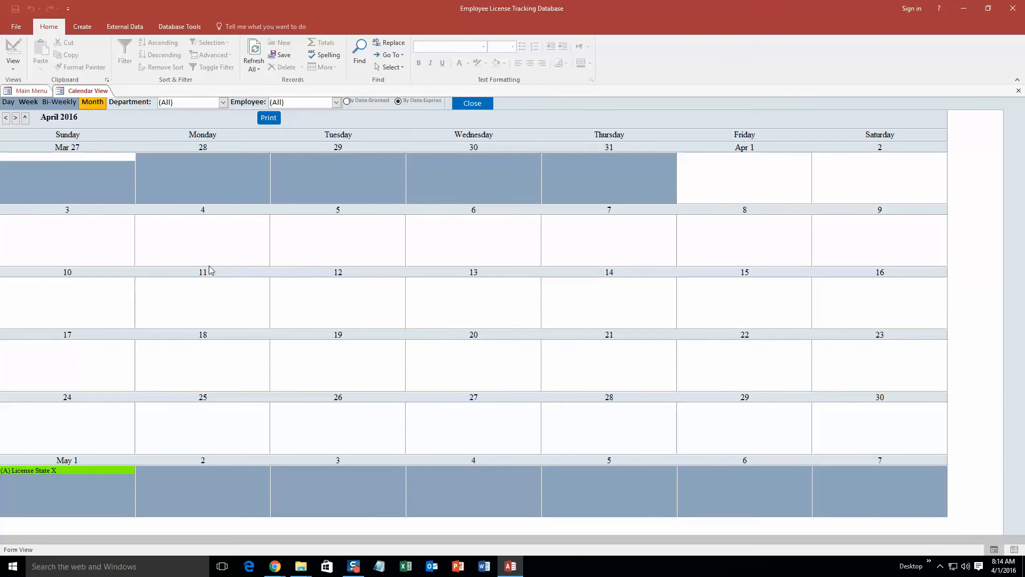
pyautogui.moveTo(730, 174)
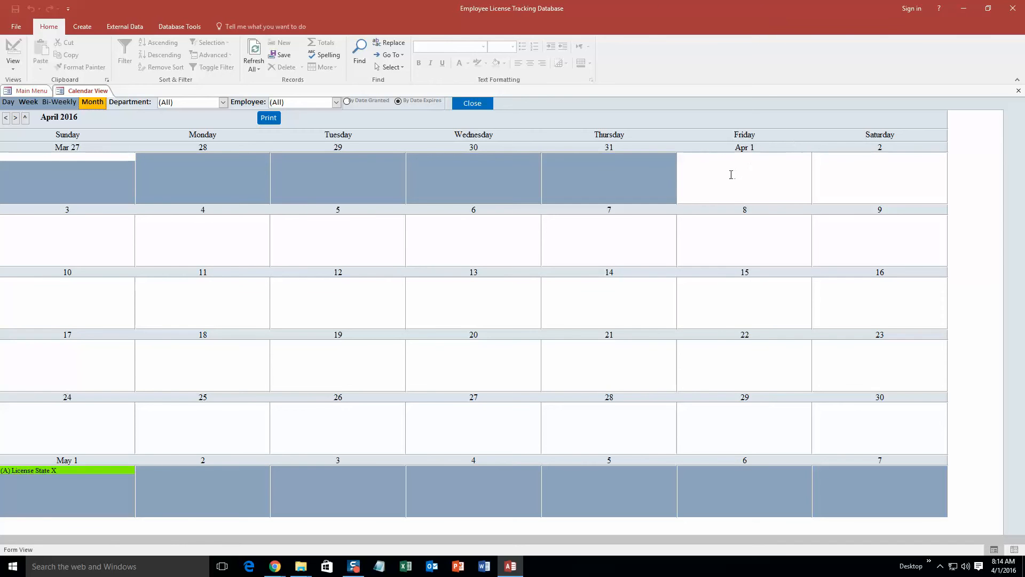
pyautogui.moveTo(33, 465)
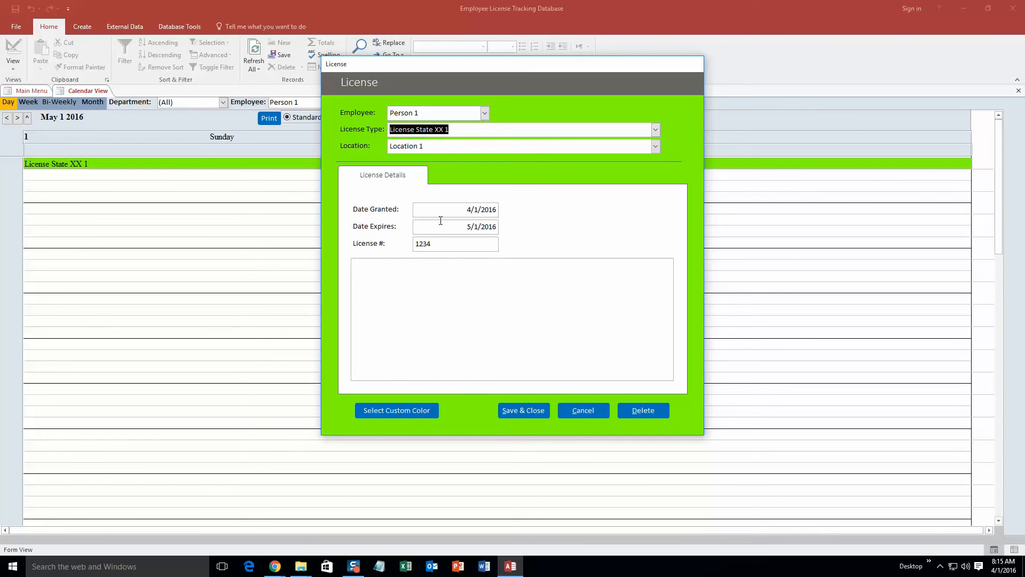
pyautogui.moveTo(403, 226)
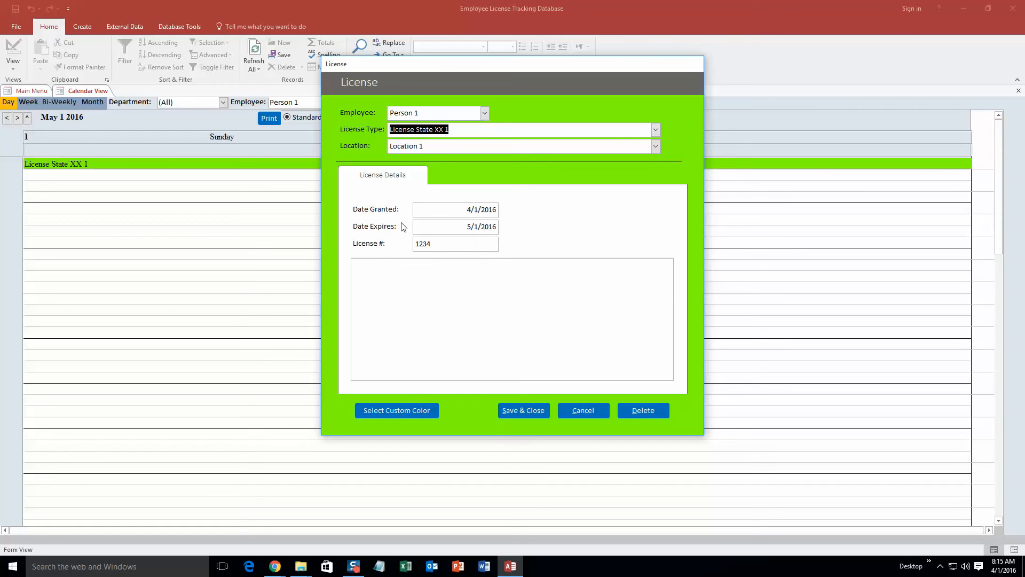
pyautogui.moveTo(762, 275)
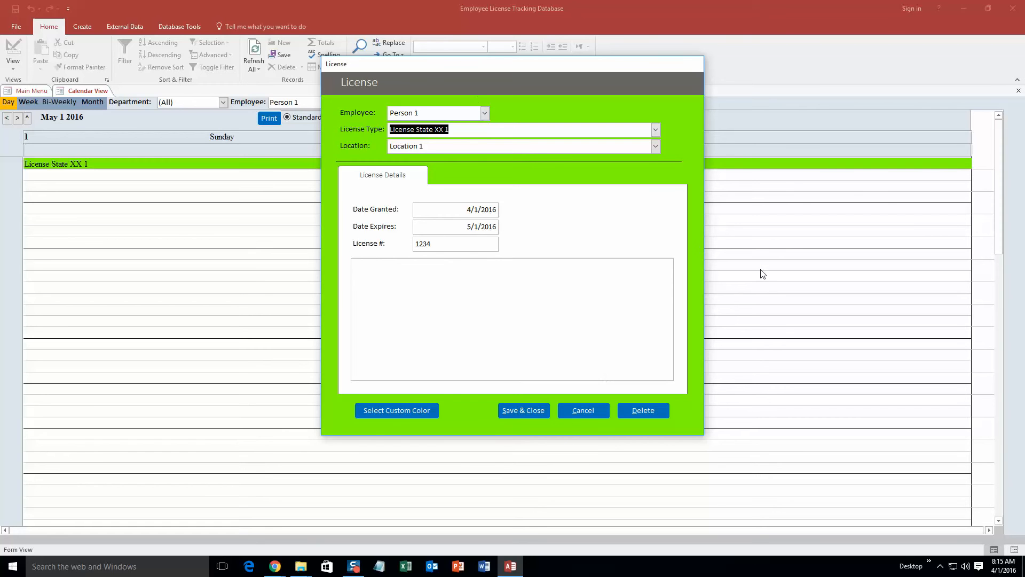
pyautogui.moveTo(583, 410)
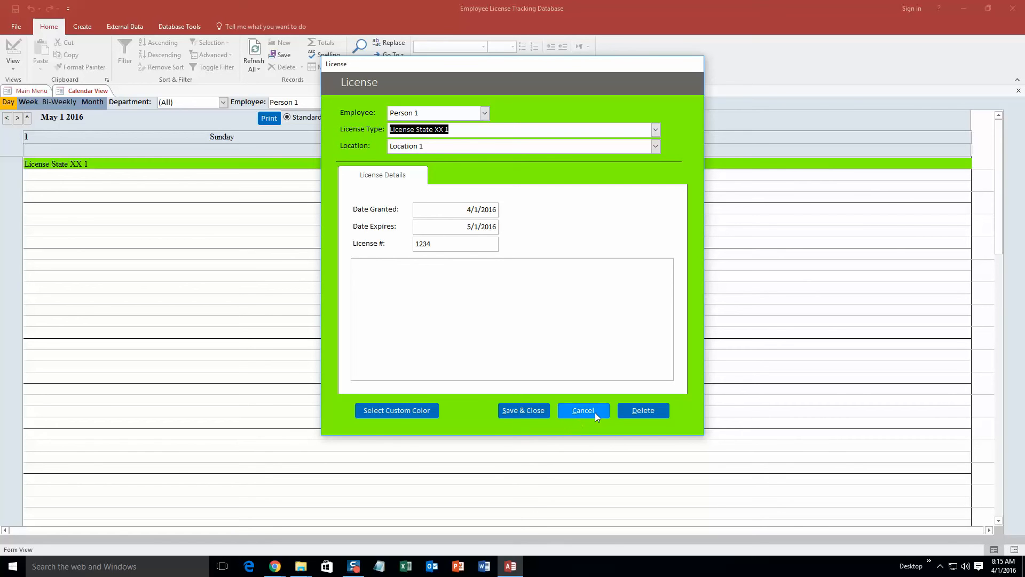
pyautogui.click(581, 410)
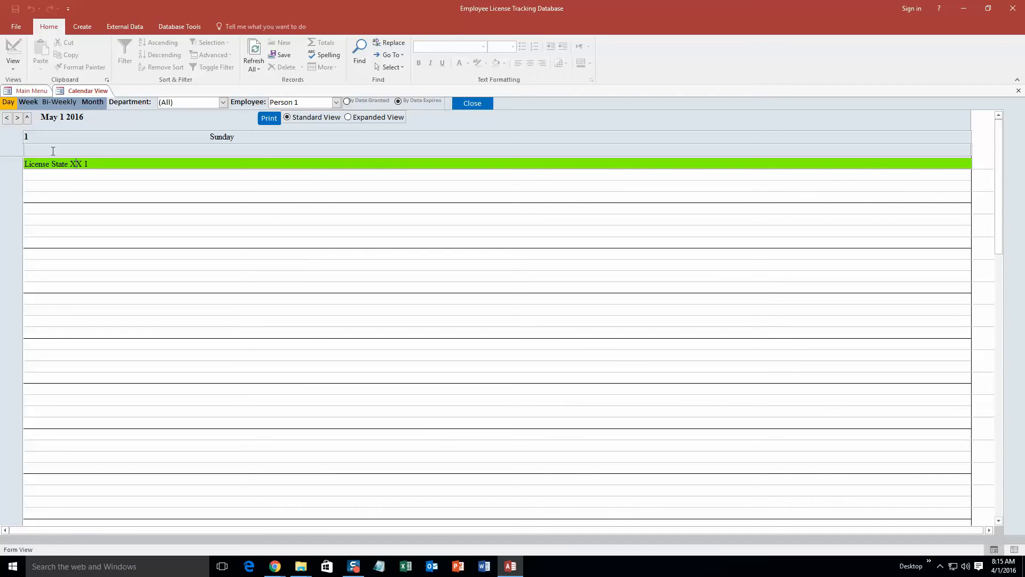
pyautogui.moveTo(100, 171)
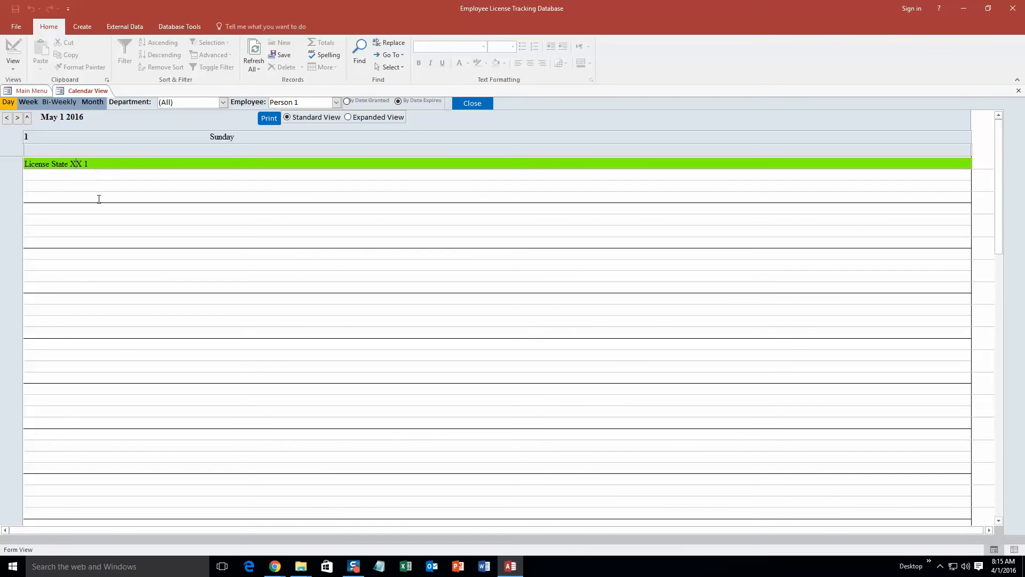
pyautogui.moveTo(127, 166)
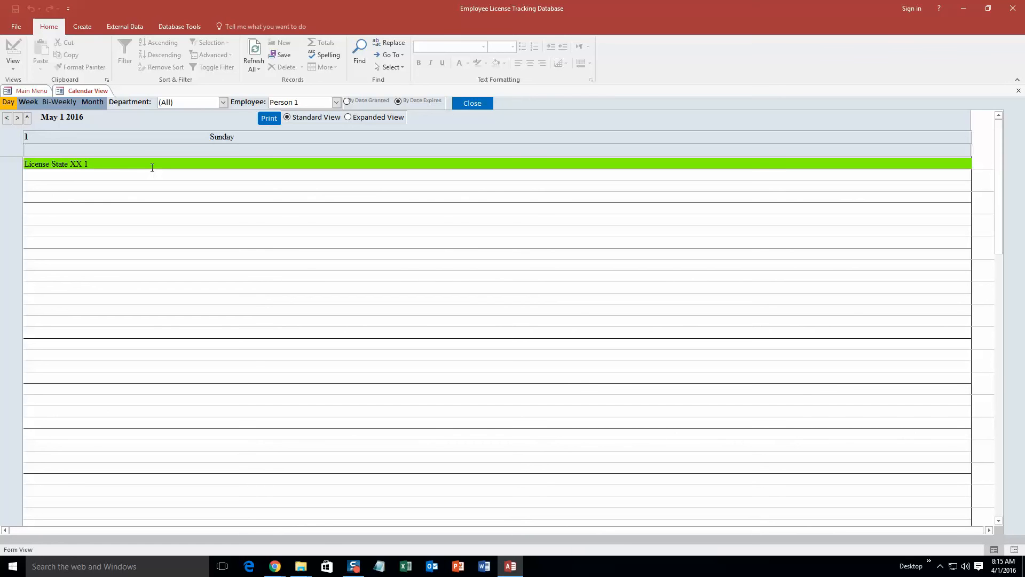
pyautogui.moveTo(123, 174)
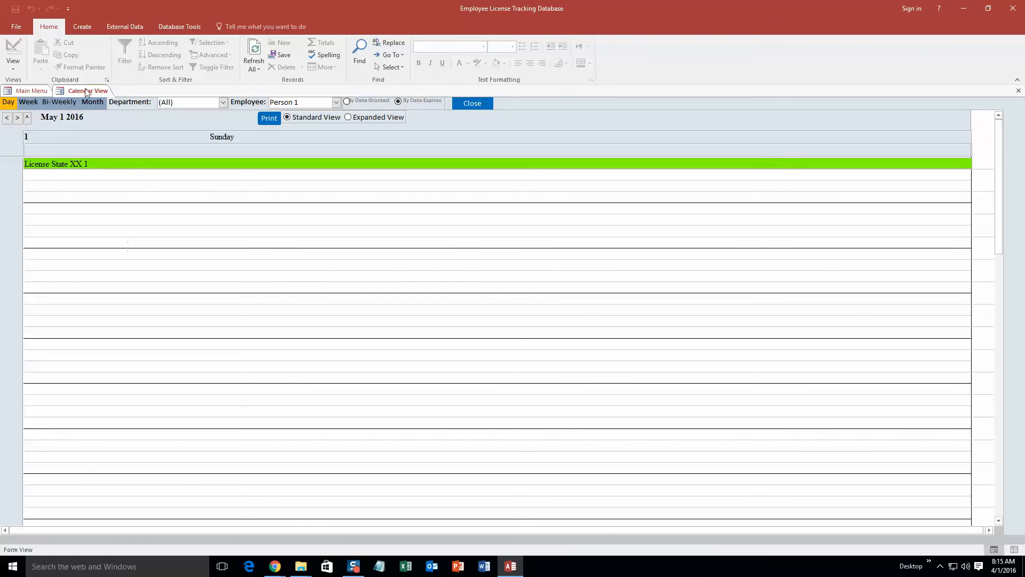
pyautogui.click(471, 102)
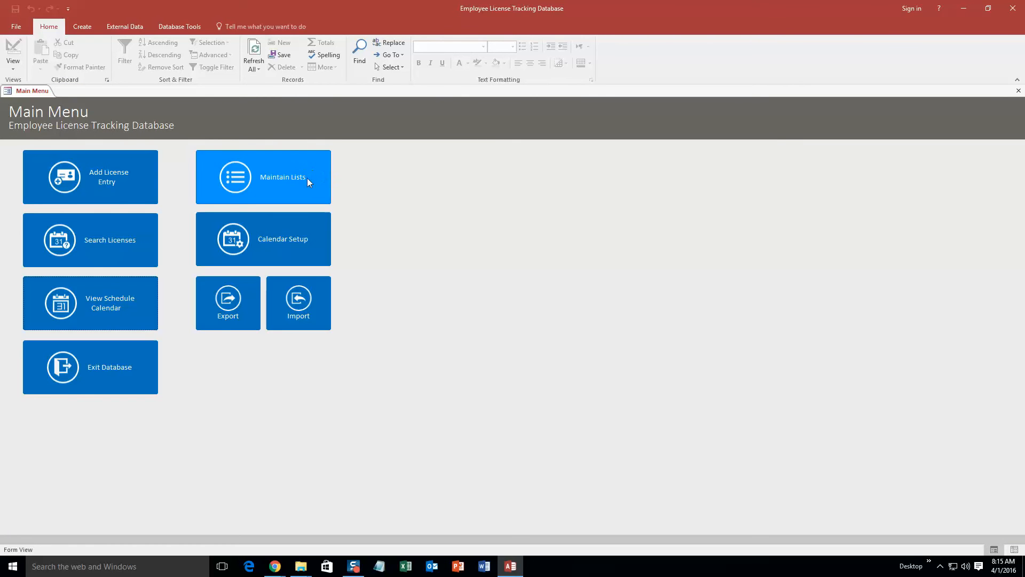
# Run a license search filtered to Person 1, returning the License State XX 1 record at Location 1.
pyautogui.click(89, 239)
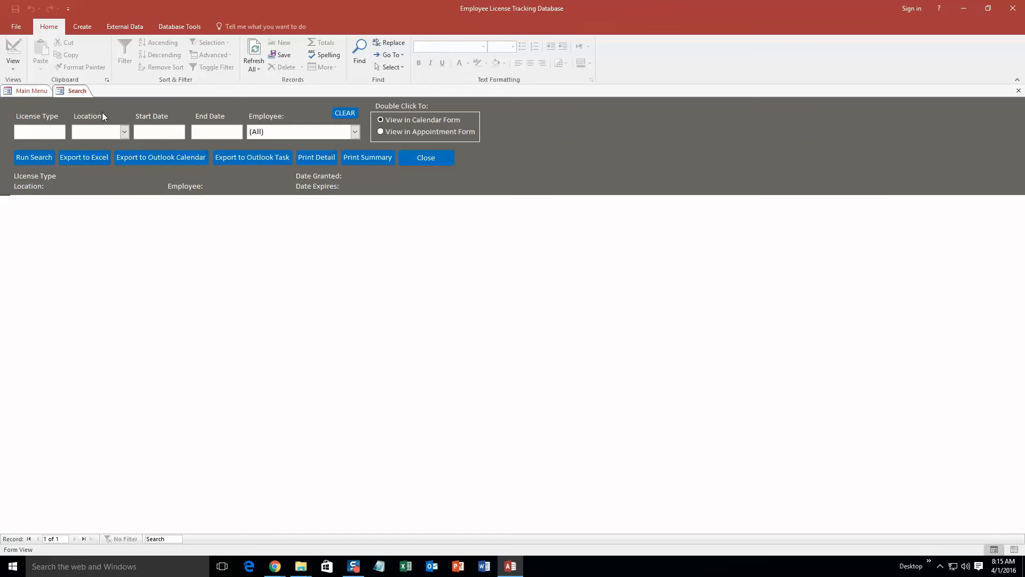
pyautogui.moveTo(368, 136)
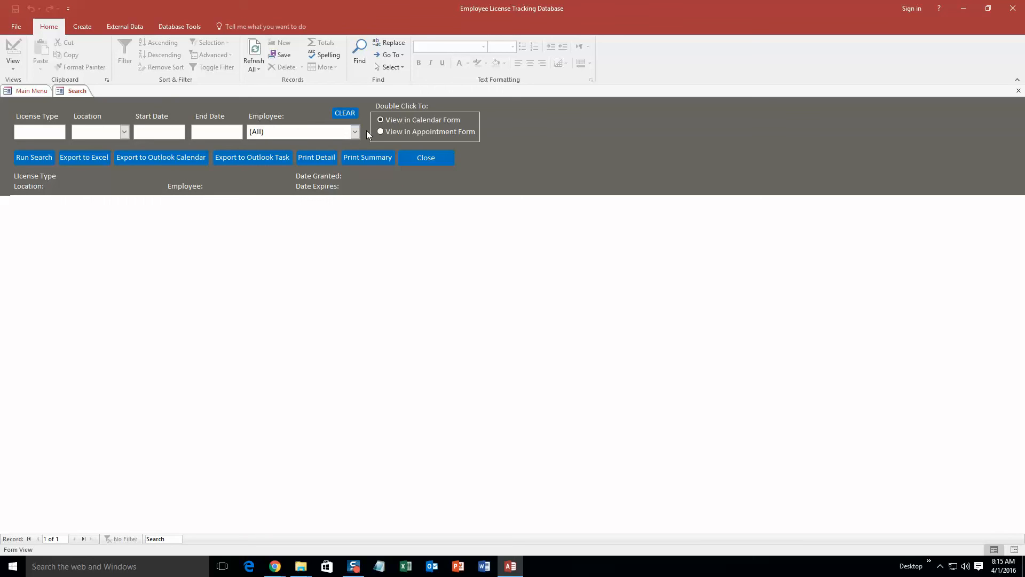
pyautogui.click(355, 131)
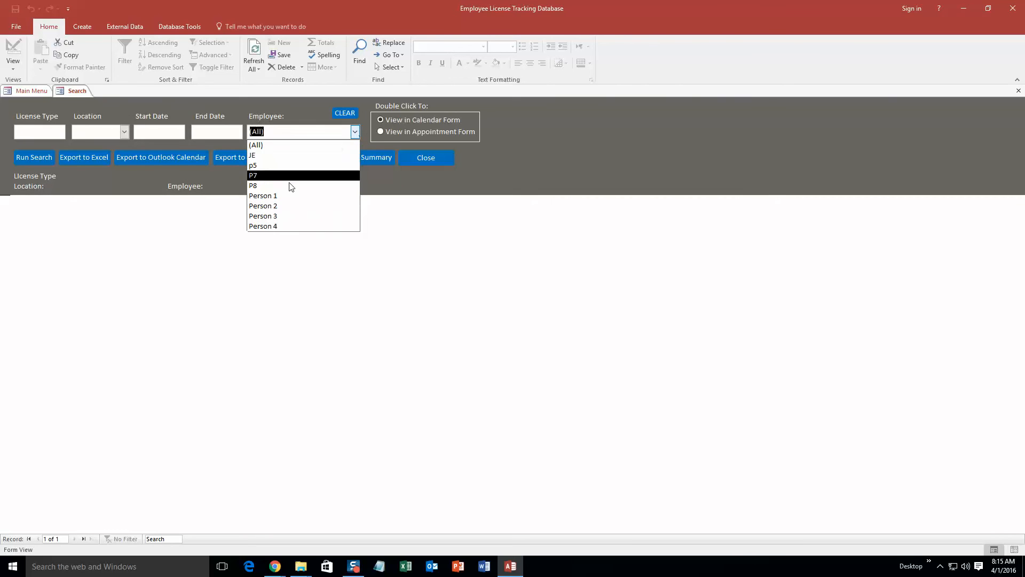
pyautogui.click(263, 195)
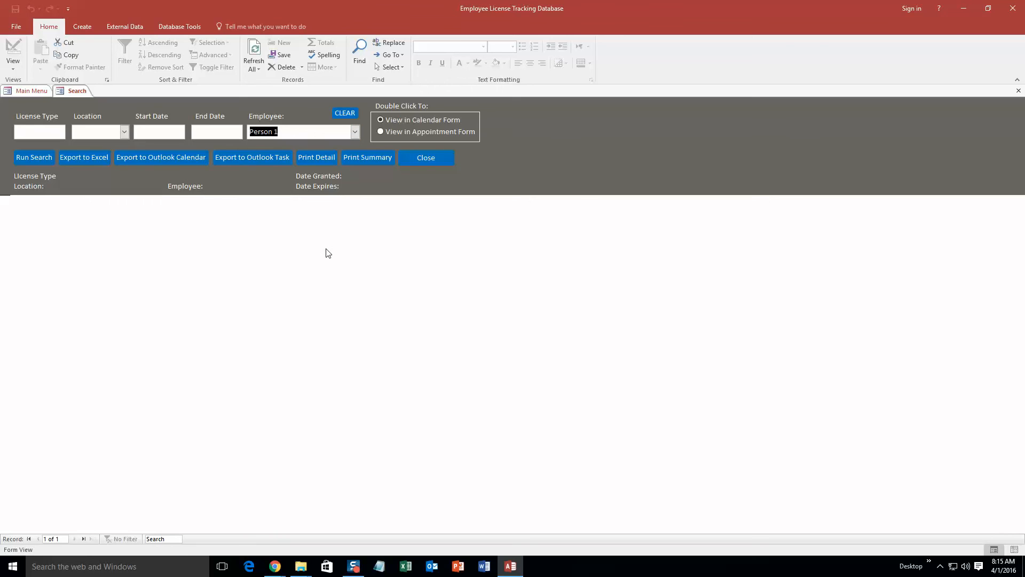
pyautogui.moveTo(34, 158)
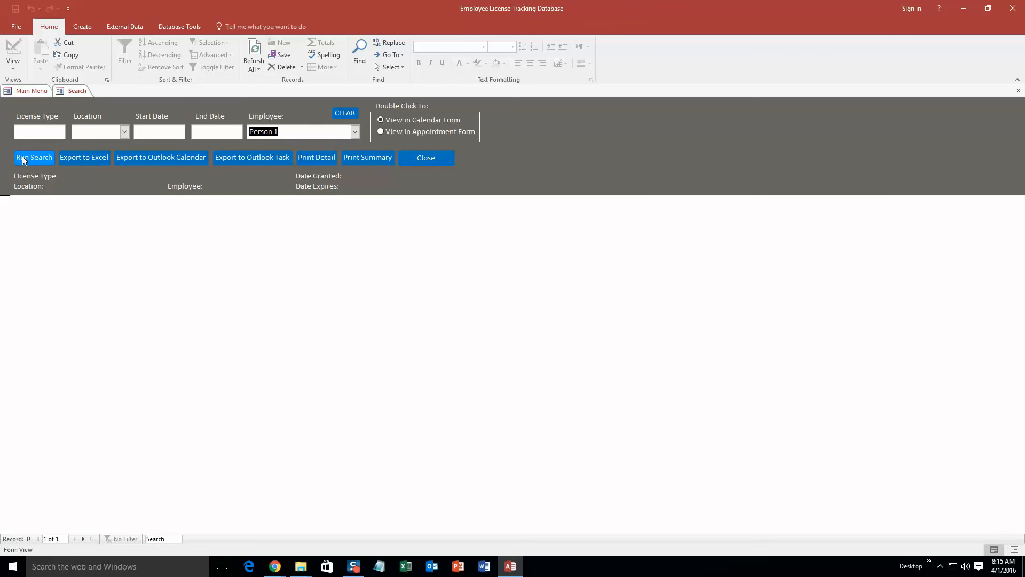
pyautogui.click(34, 157)
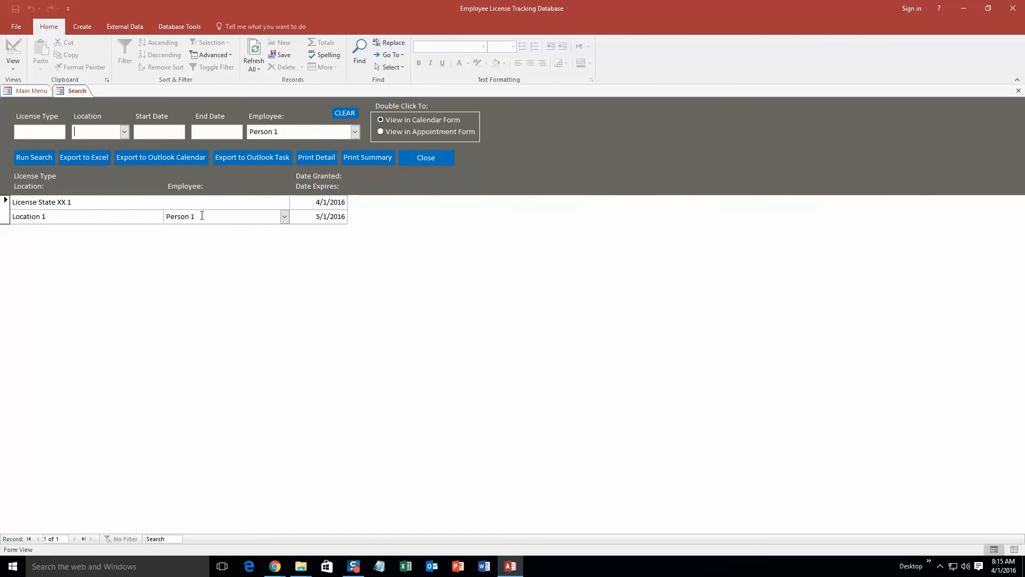
pyautogui.moveTo(369, 199)
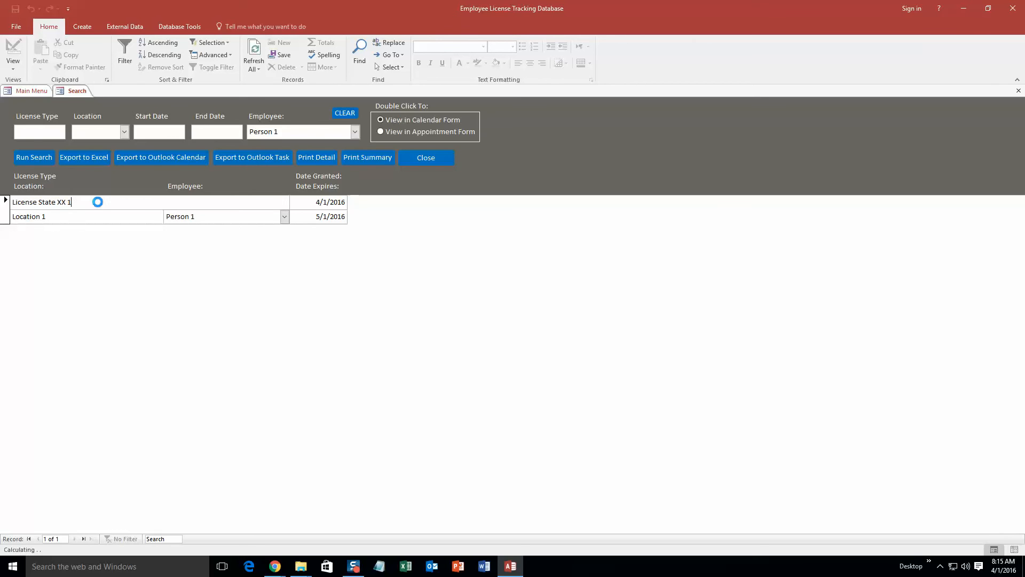
# View the Person 1 result in Calendar View, then close the calendar and search back to the main menu.
pyautogui.doubleClick(41, 202)
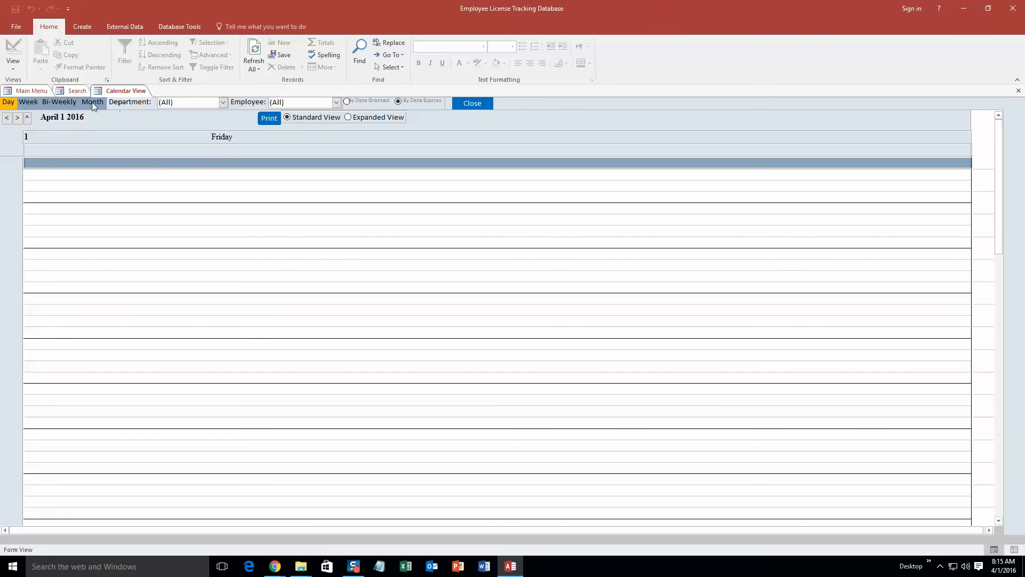
pyautogui.click(91, 103)
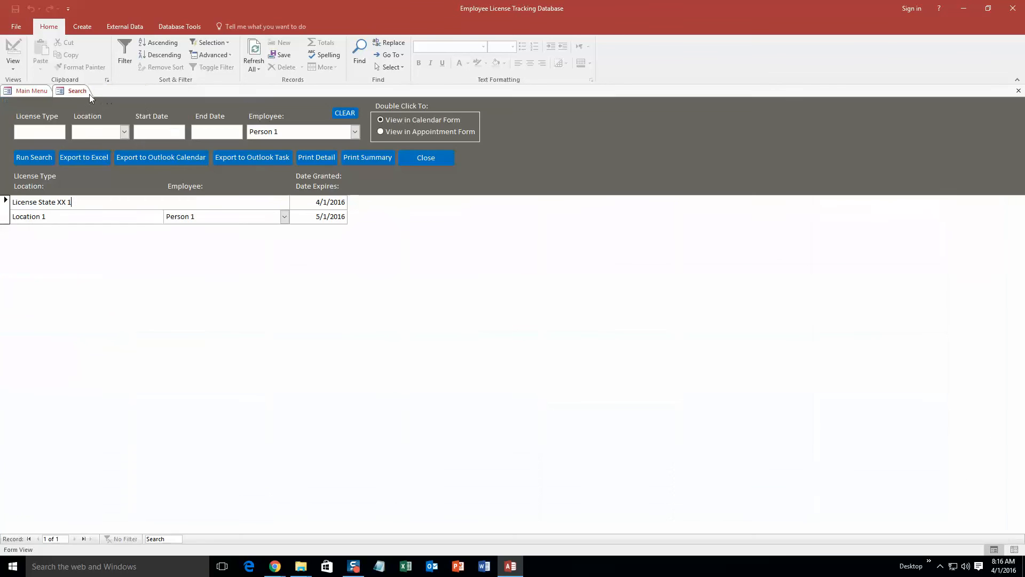
pyautogui.click(426, 157)
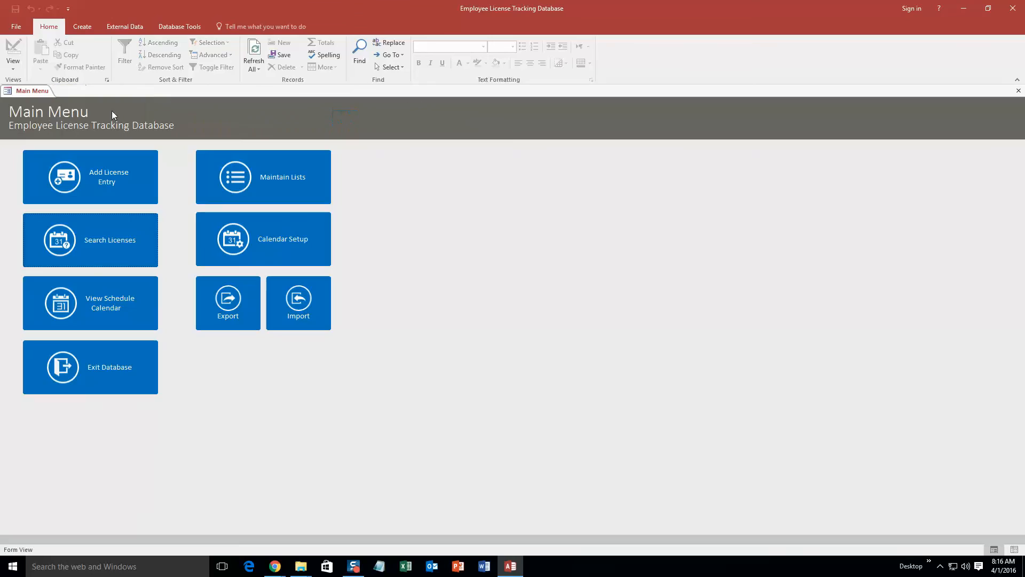